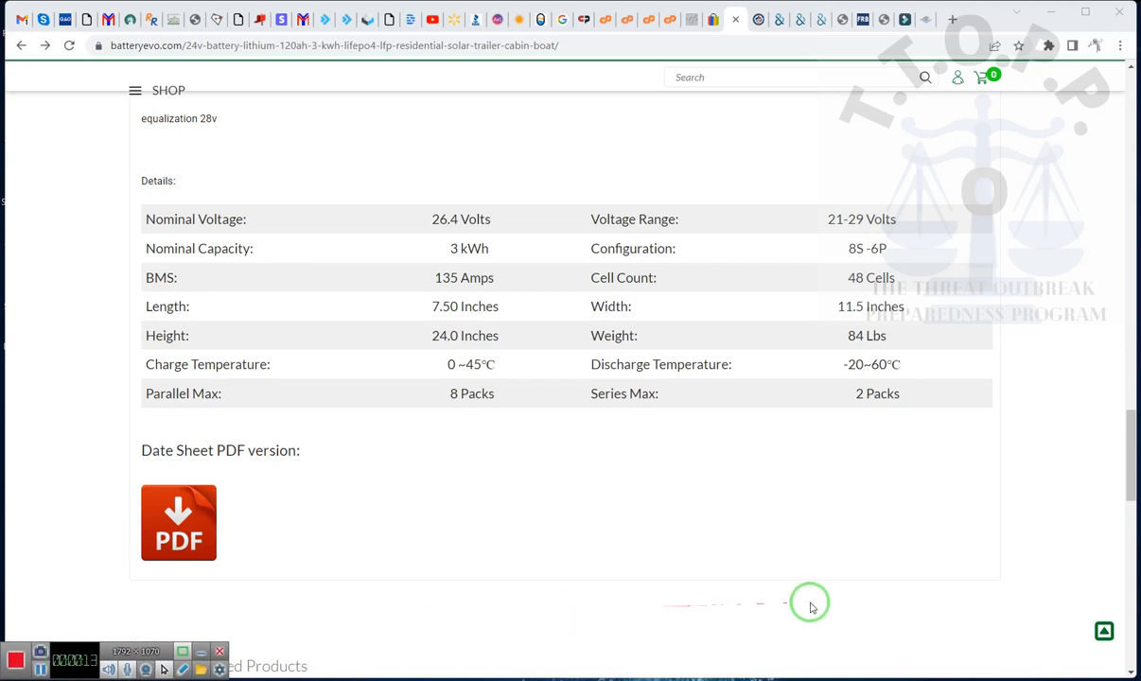
{"action": "mouse_move", "coordinate": [823, 604]}
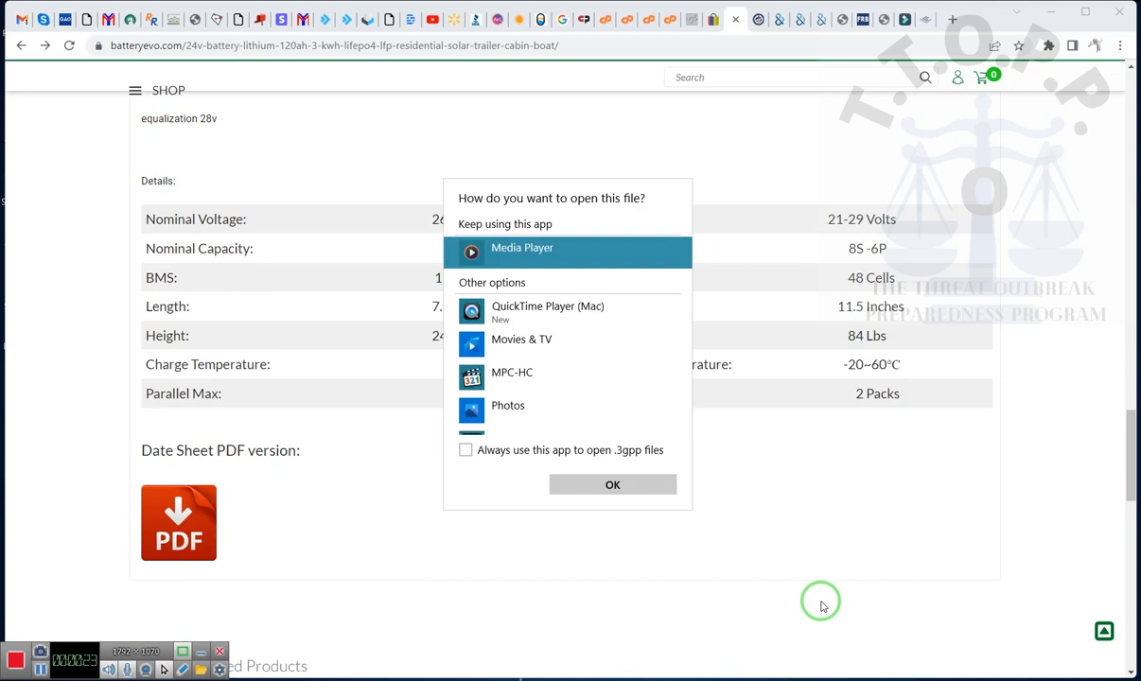
{"action": "mouse_move", "coordinate": [620, 459]}
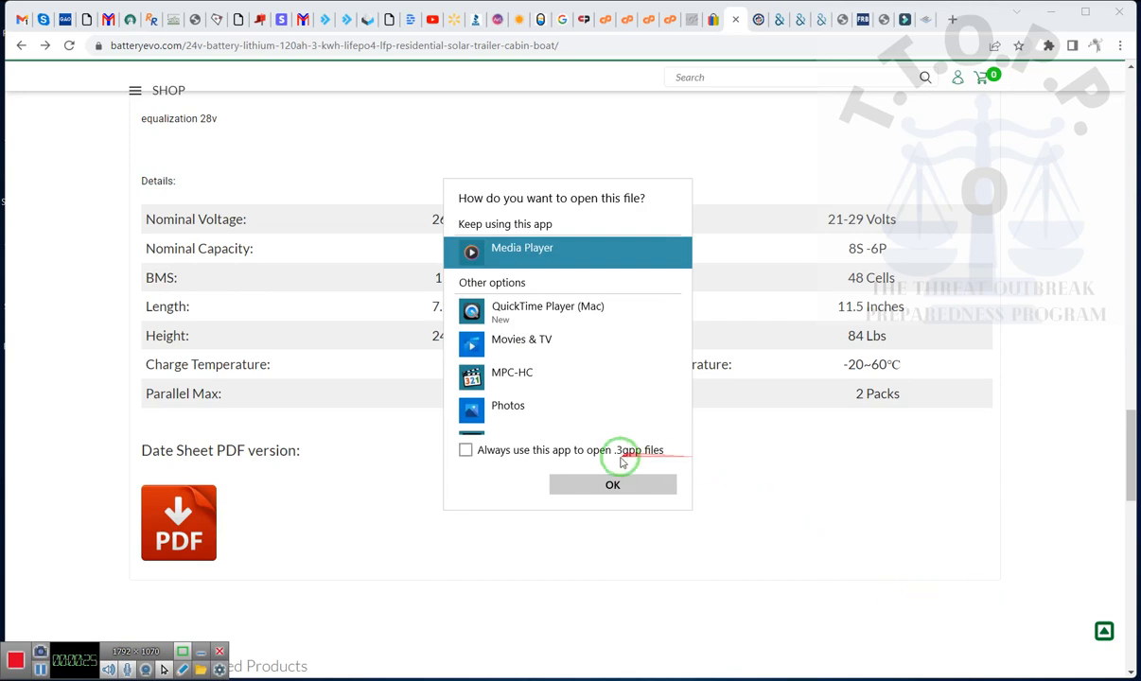
Open the recorded .3gpp call file with Media Player.
{"action": "left_click", "coordinate": [612, 485]}
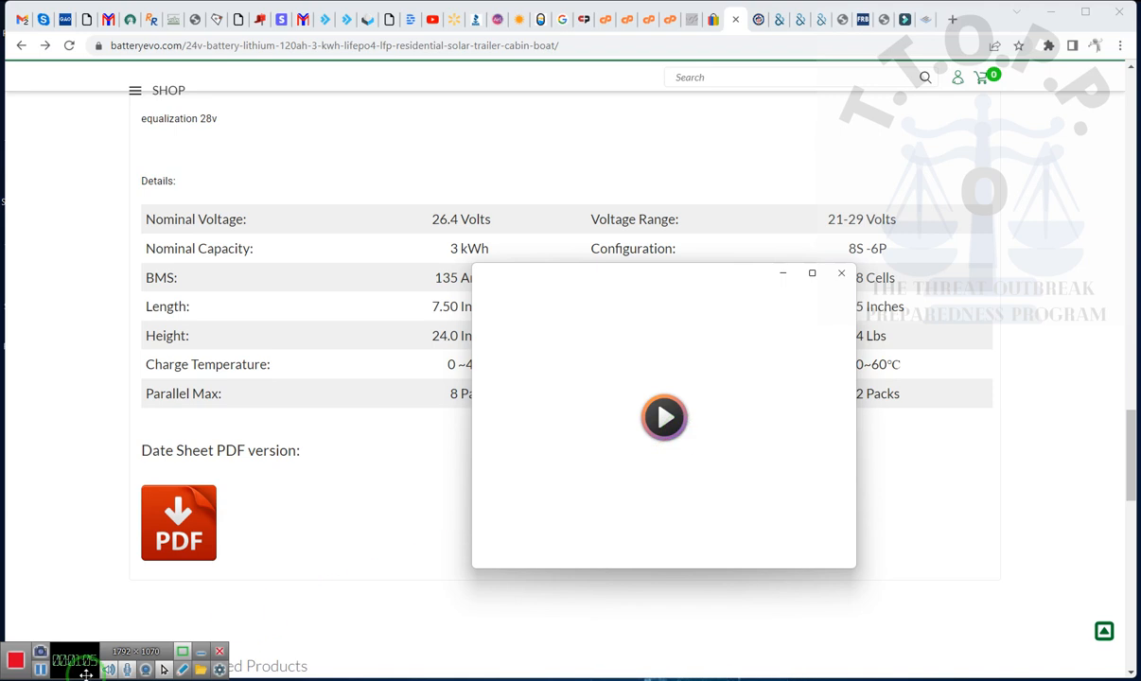
{"action": "mouse_move", "coordinate": [666, 417]}
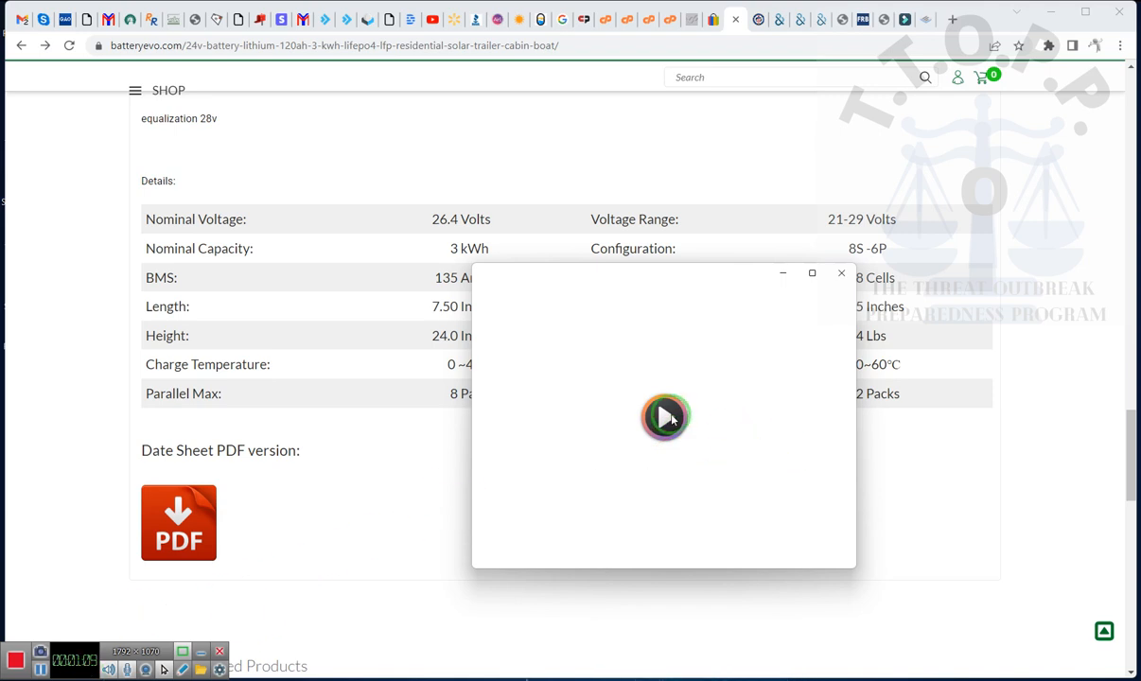
{"action": "mouse_move", "coordinate": [664, 417]}
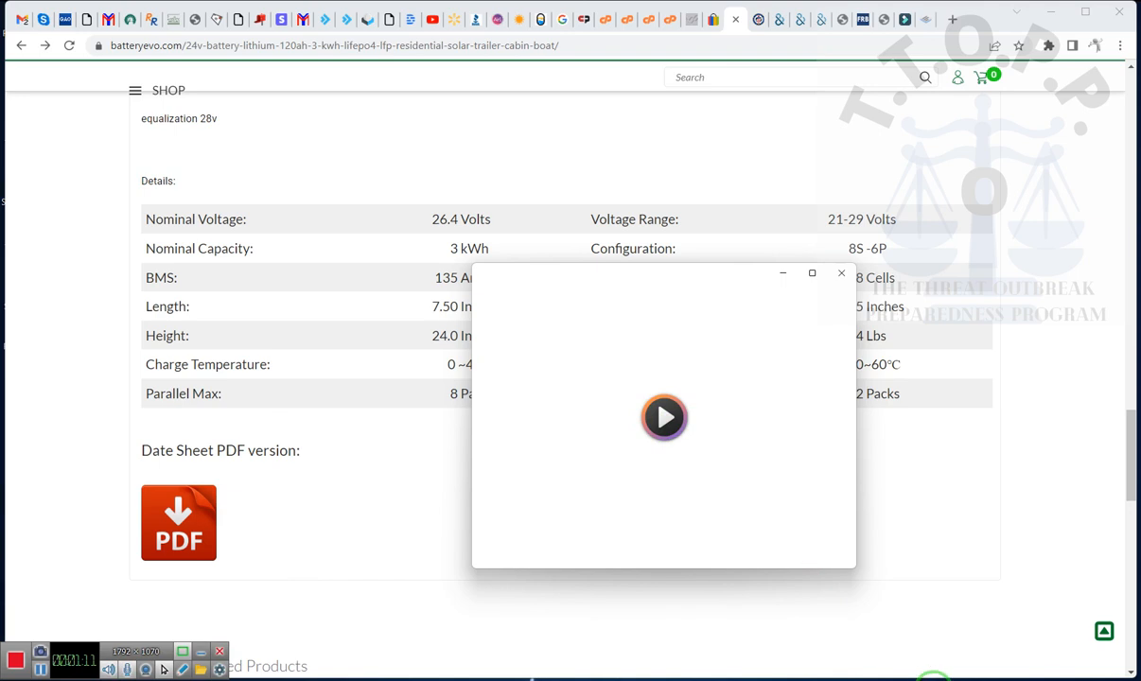
{"action": "left_click", "coordinate": [842, 273]}
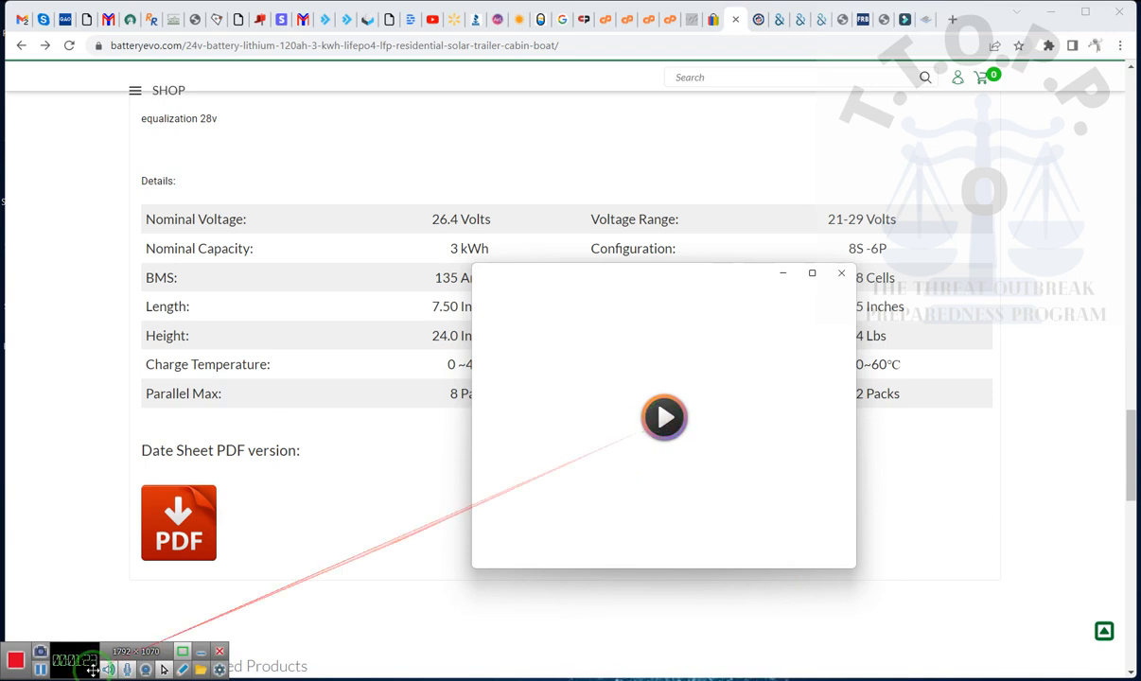
Load the 6:53 recording and lower the playback volume with the Volume slider.
{"action": "left_click", "coordinate": [664, 417]}
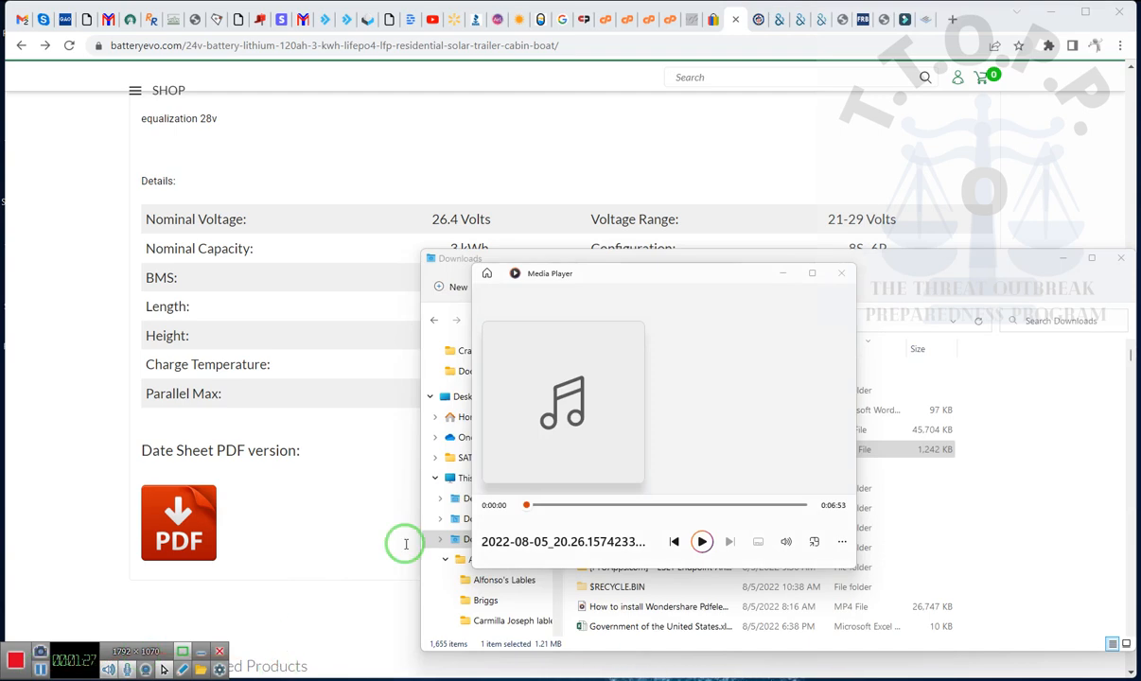
{"action": "mouse_move", "coordinate": [407, 547]}
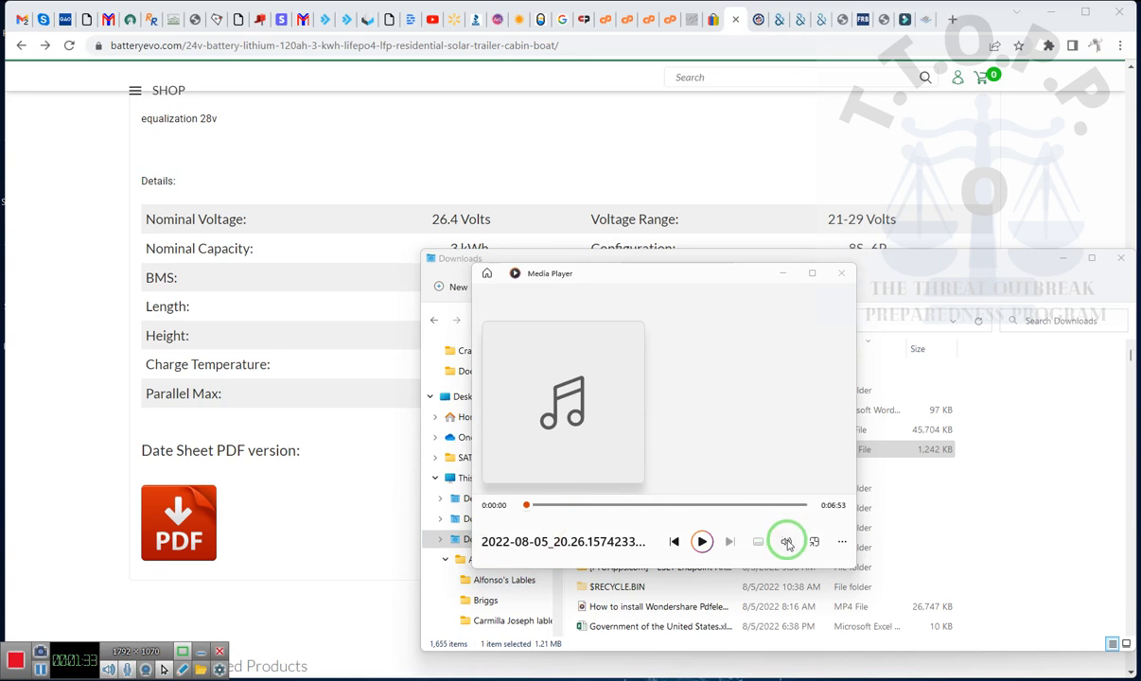
{"action": "mouse_move", "coordinate": [787, 541]}
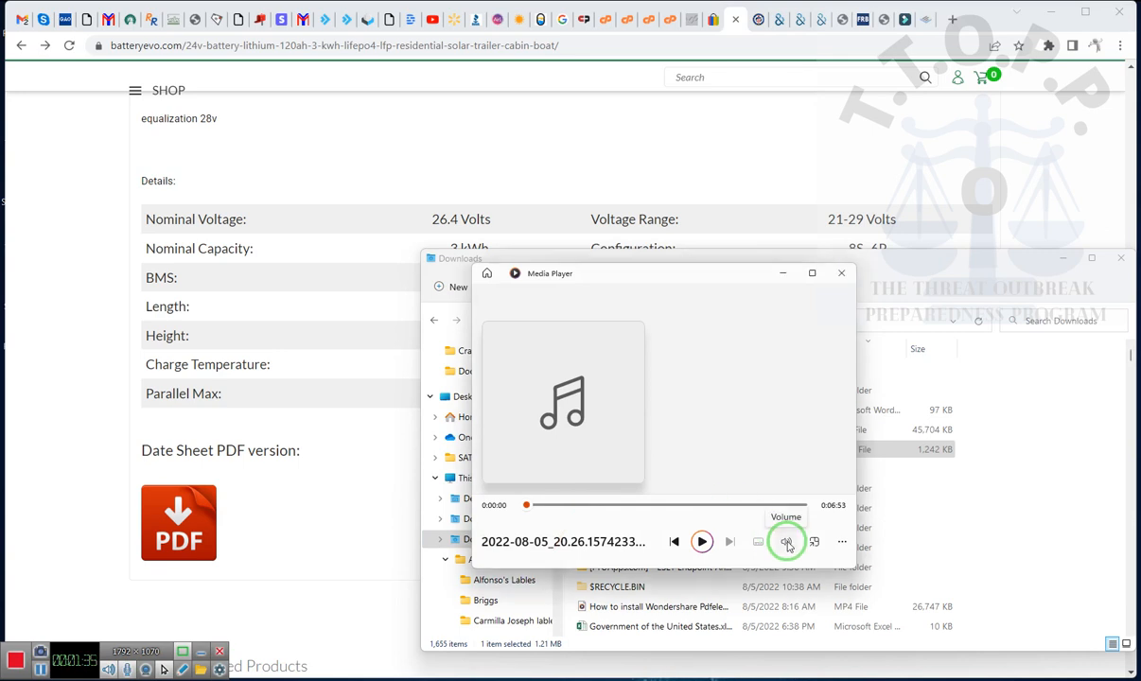
{"action": "left_click", "coordinate": [786, 542]}
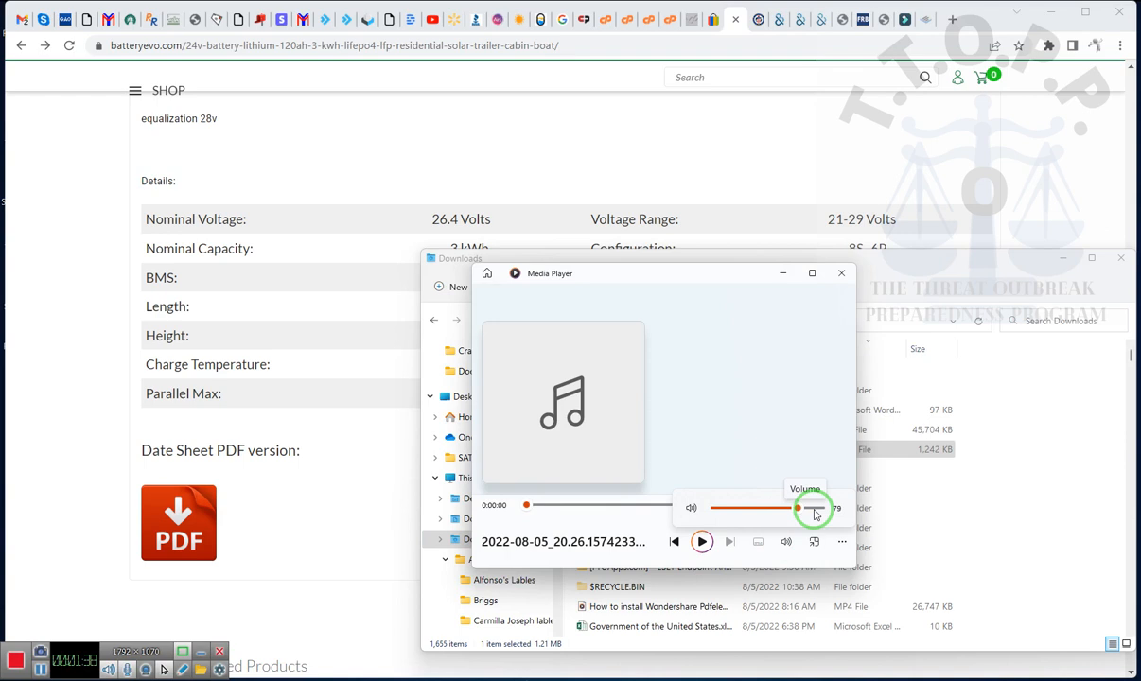
{"action": "left_click", "coordinate": [701, 542]}
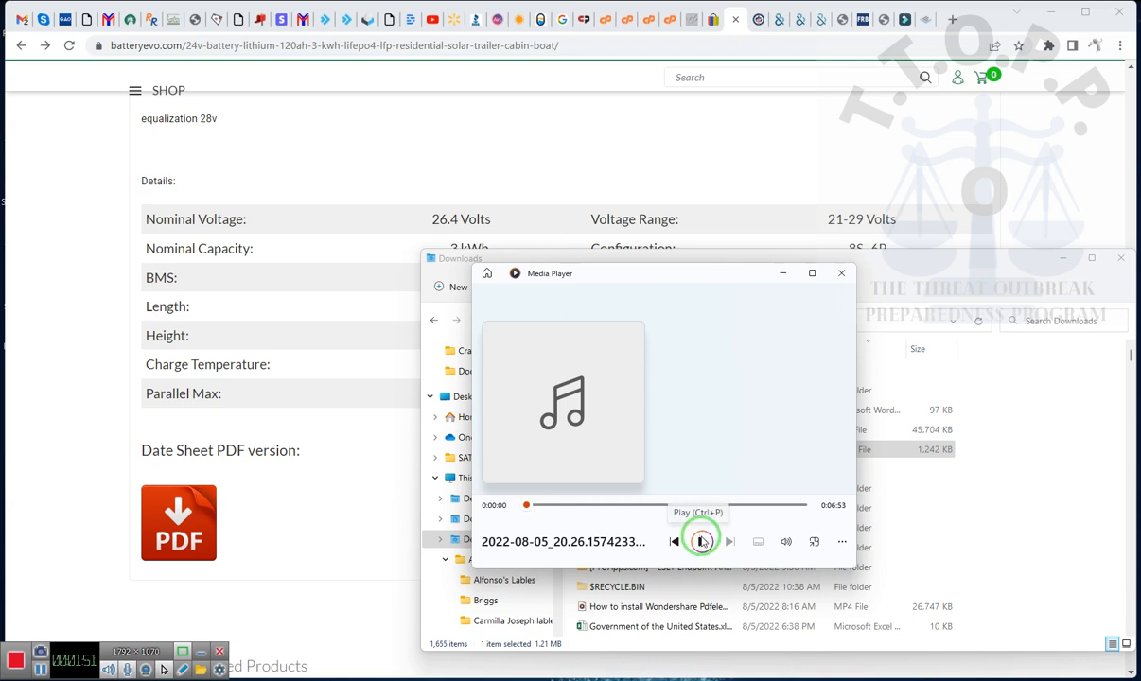
{"action": "left_click", "coordinate": [701, 541]}
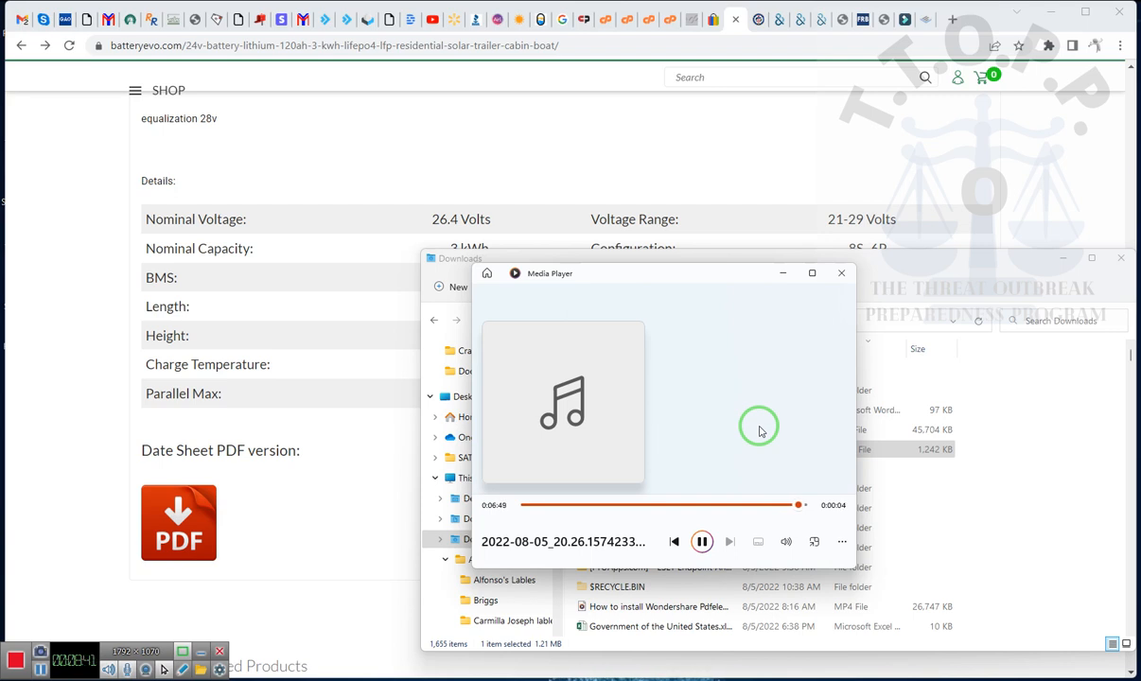
{"action": "mouse_move", "coordinate": [698, 471]}
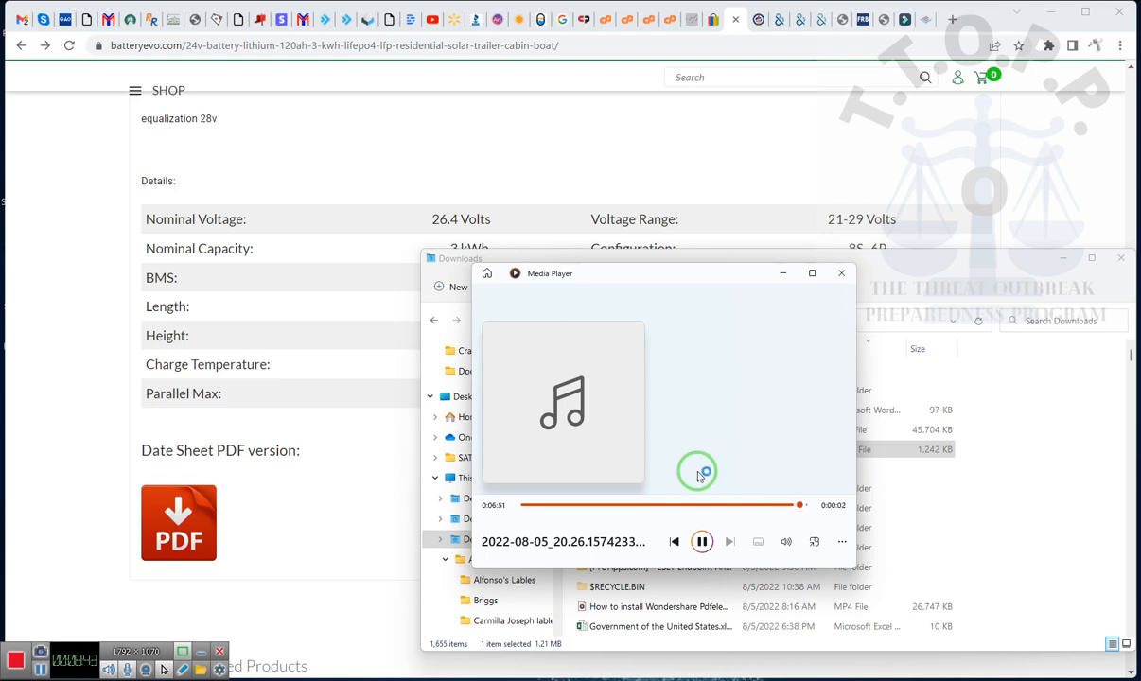
Switch to the Google results tab showing landgrantpatent.org's 'Acknowledgment & Acceptance of Deeds'.
{"action": "left_click", "coordinate": [702, 541]}
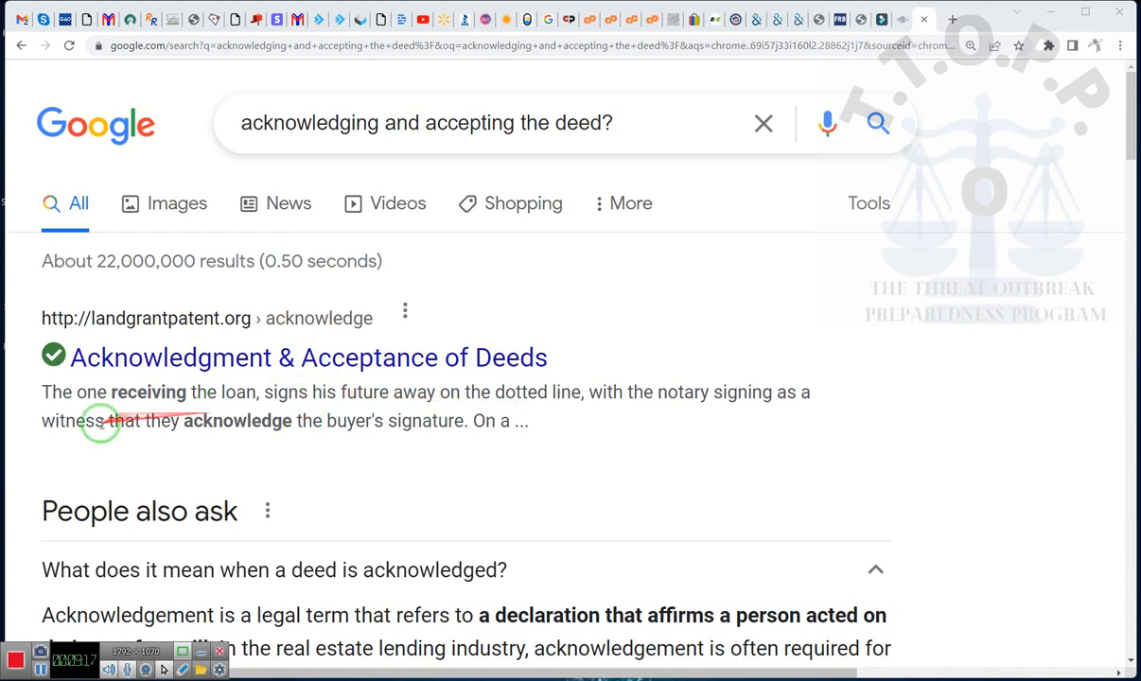
{"action": "mouse_move", "coordinate": [849, 462]}
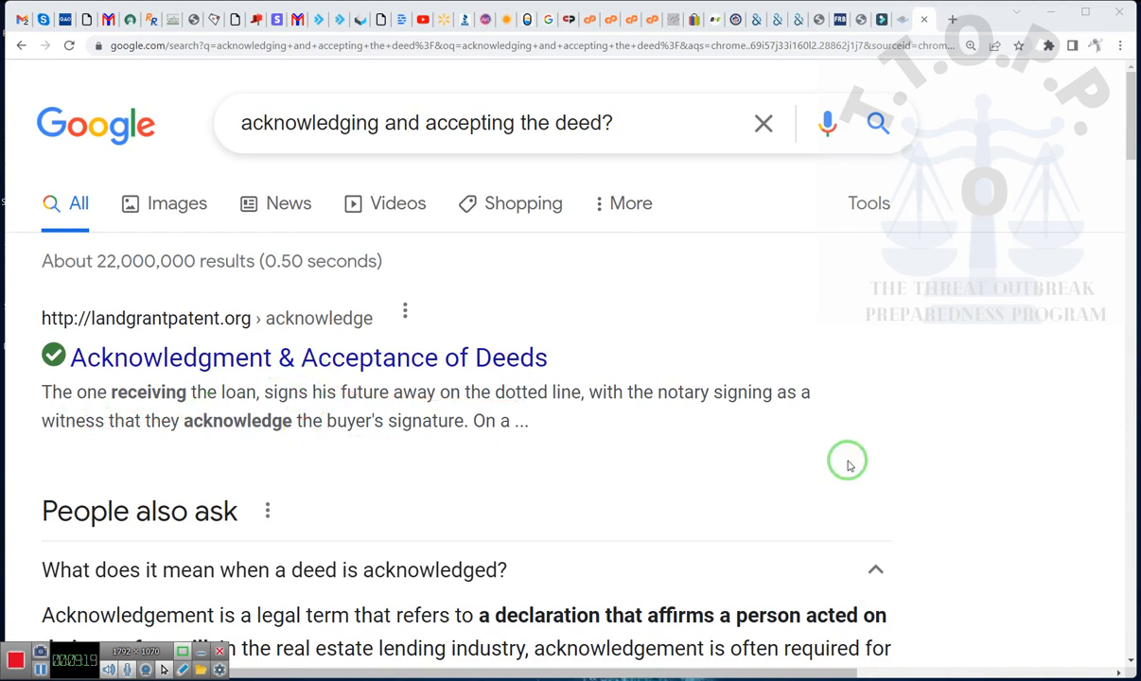
{"action": "mouse_move", "coordinate": [1013, 434]}
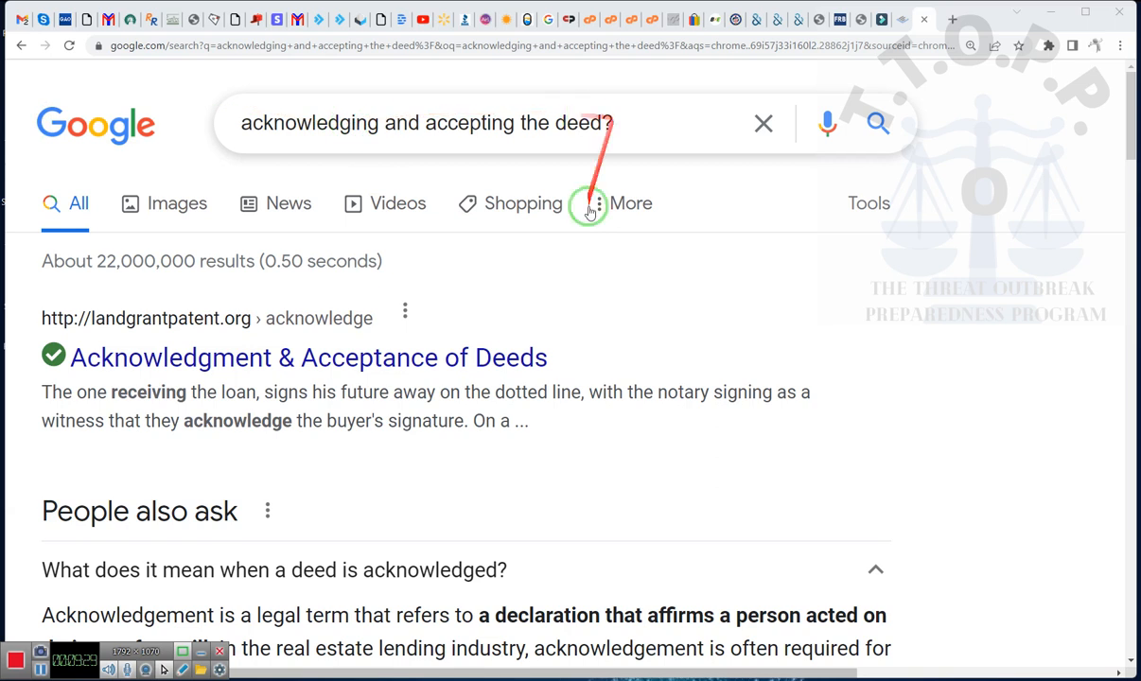
Scroll the results and open the 'ACCEPTANCE OF THE DEED - DL-MANUAL.COM' link.
{"action": "scroll", "scroll_direction": "down", "scroll_amount": 3}
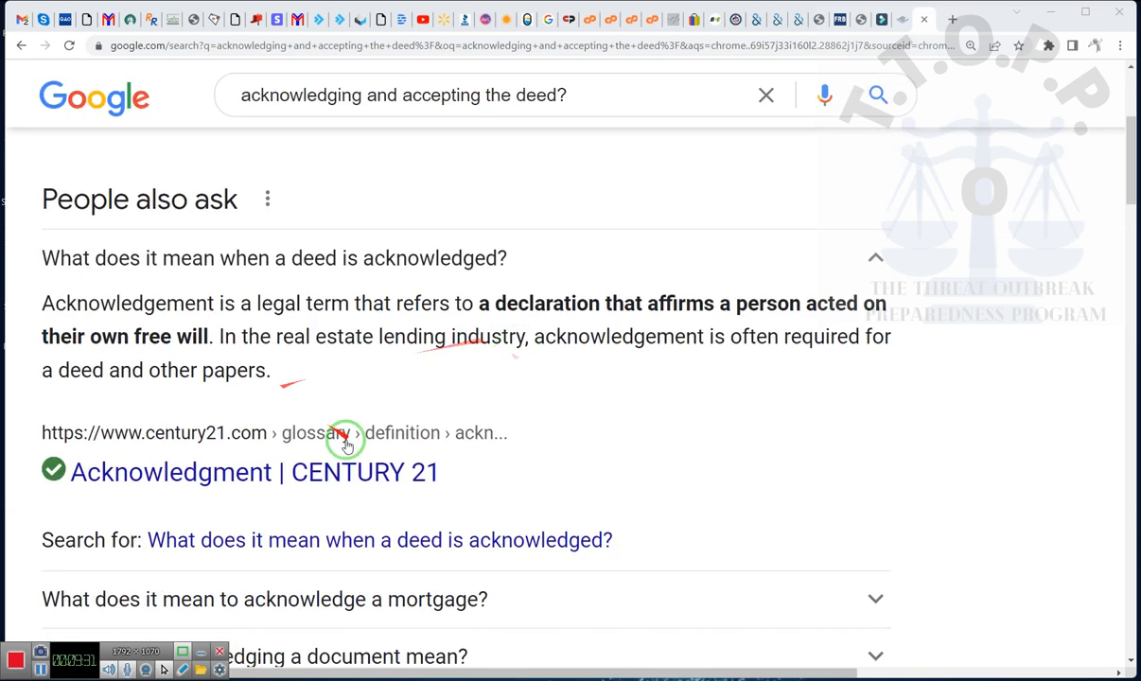
{"action": "scroll", "scroll_direction": "down", "scroll_amount": 3}
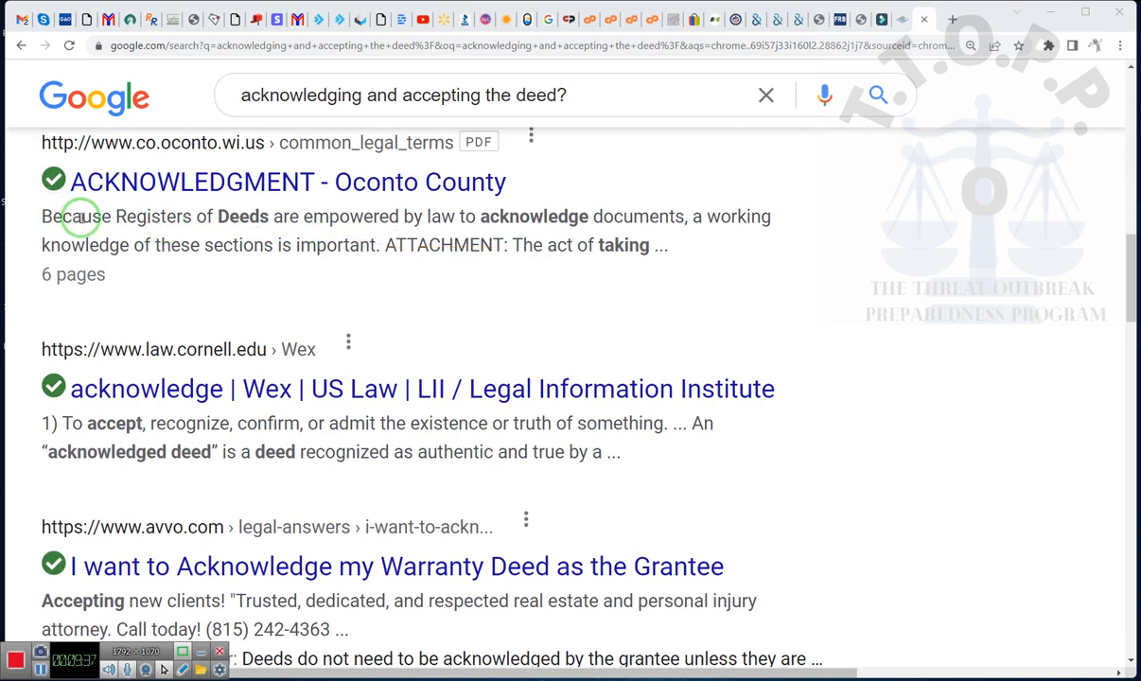
{"action": "mouse_move", "coordinate": [348, 235]}
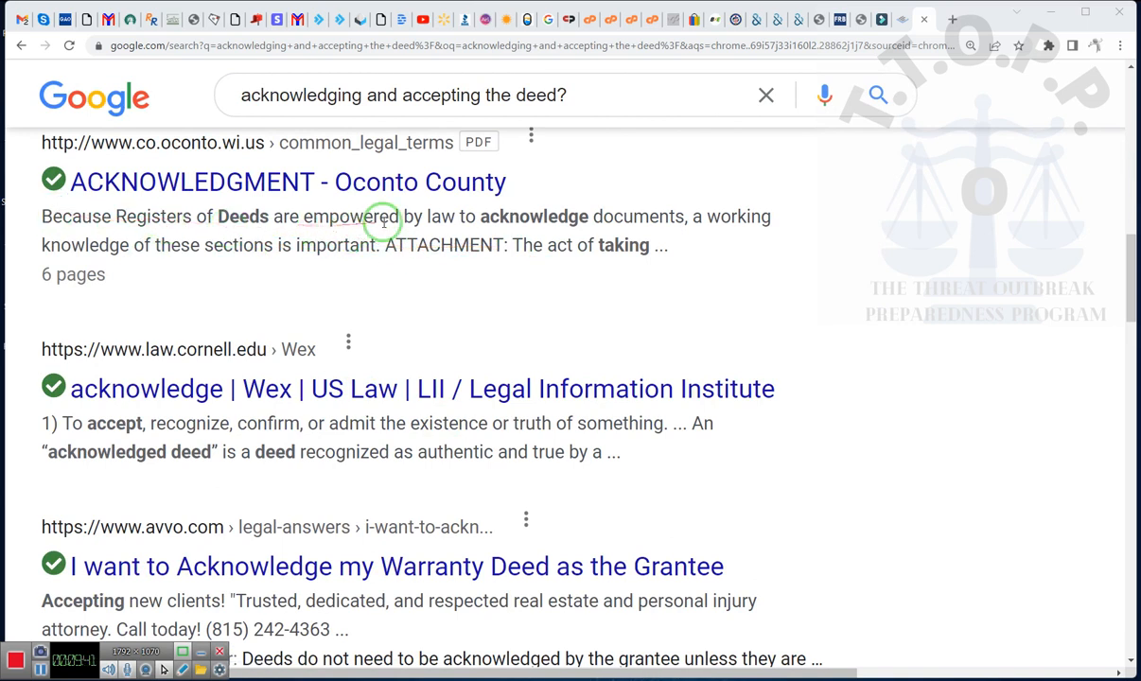
{"action": "mouse_move", "coordinate": [625, 216]}
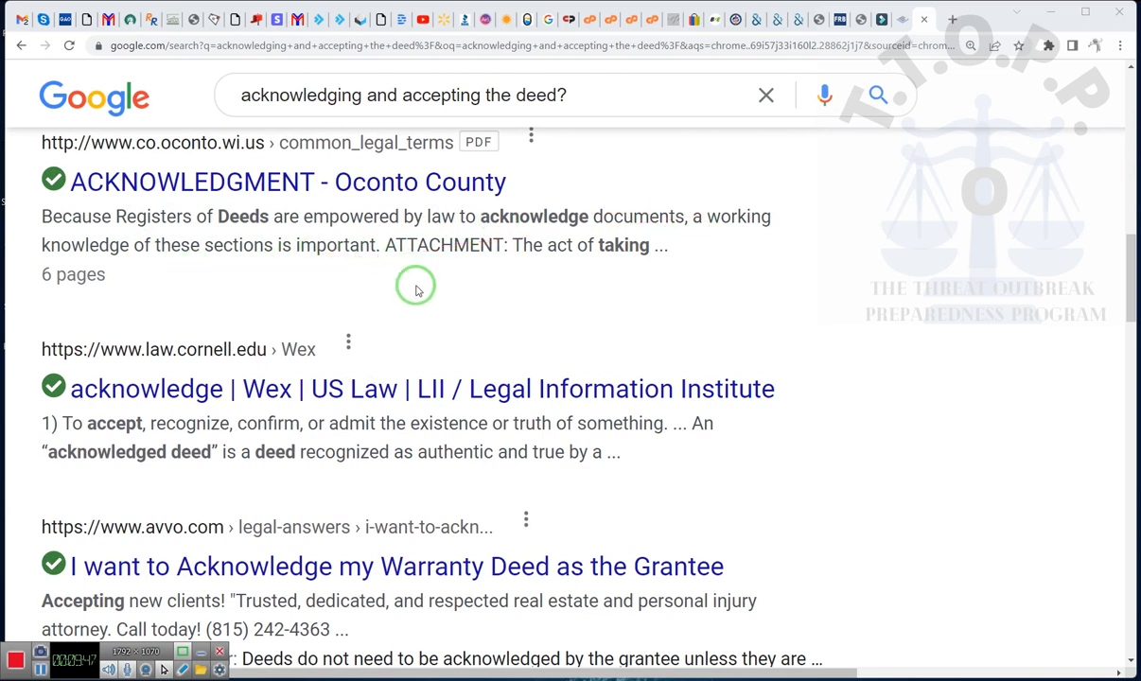
{"action": "scroll", "scroll_direction": "down", "scroll_amount": 3}
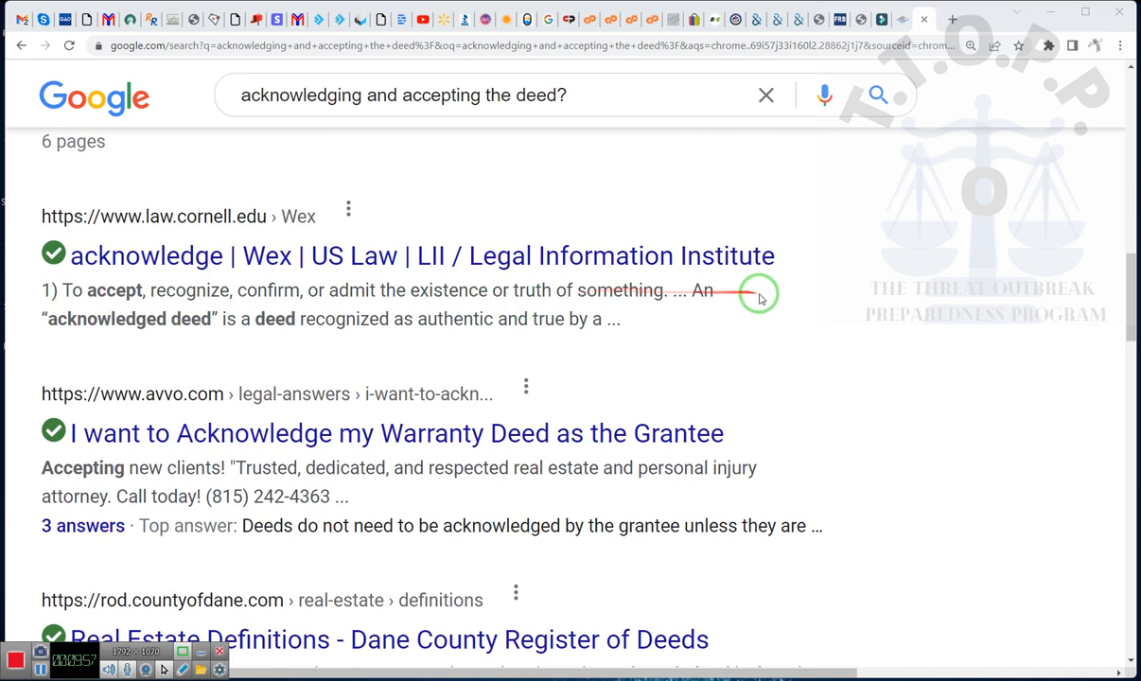
{"action": "mouse_move", "coordinate": [225, 366]}
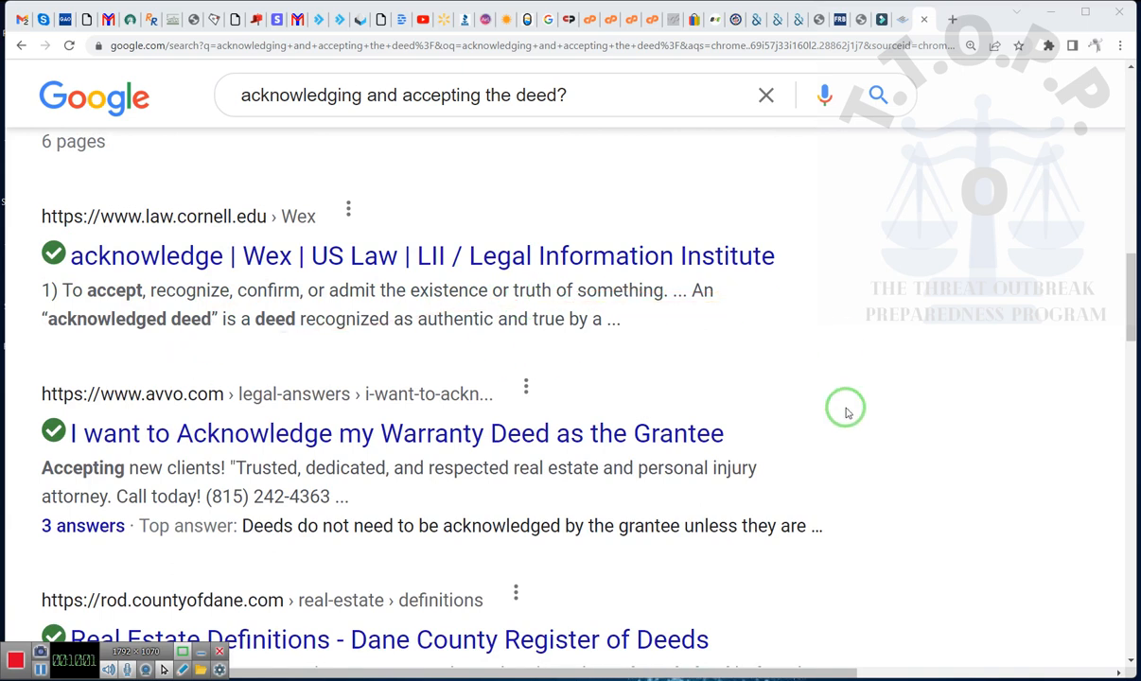
{"action": "scroll", "scroll_direction": "down", "scroll_amount": 3}
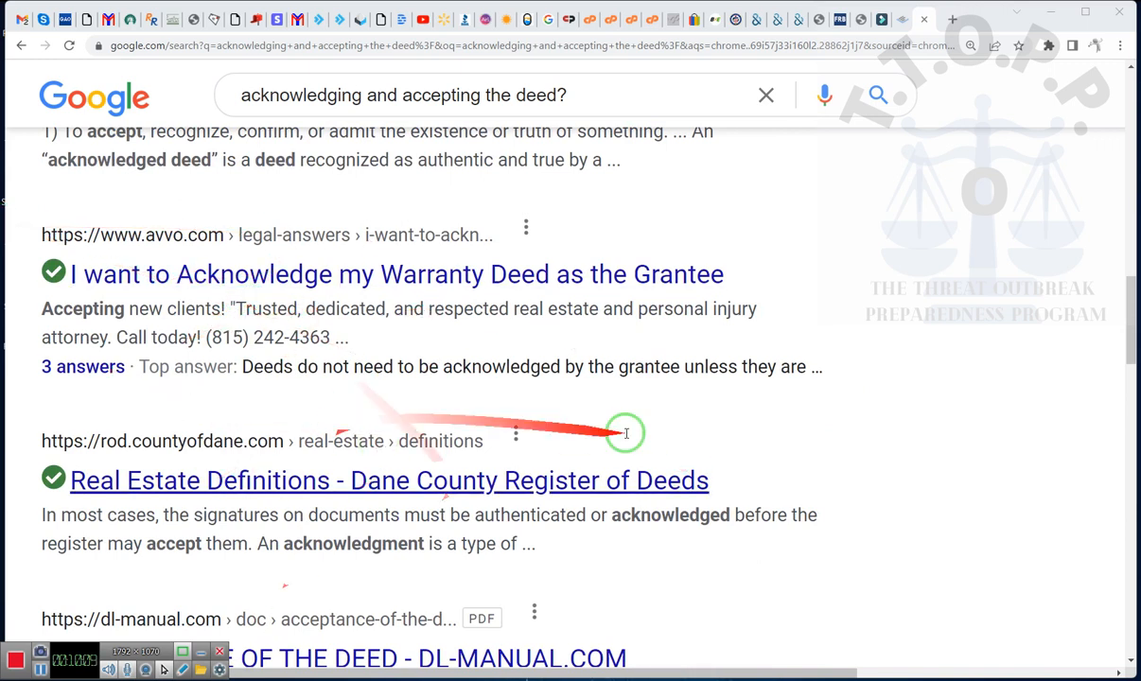
{"action": "mouse_move", "coordinate": [914, 657]}
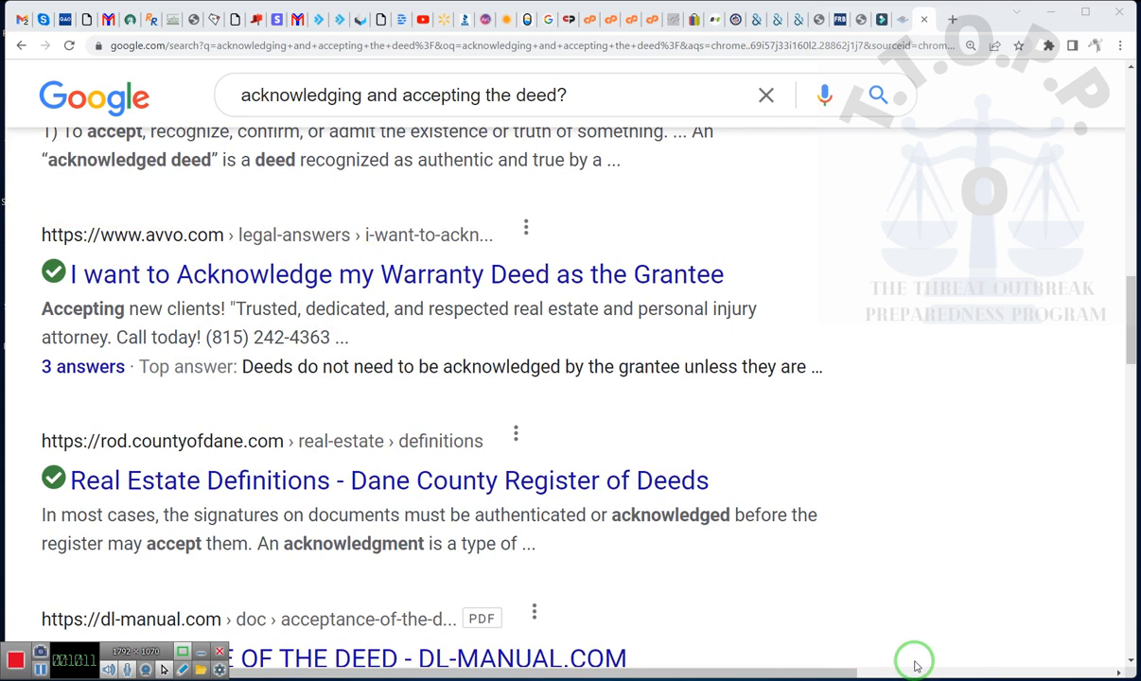
{"action": "scroll", "scroll_direction": "down", "scroll_amount": 3}
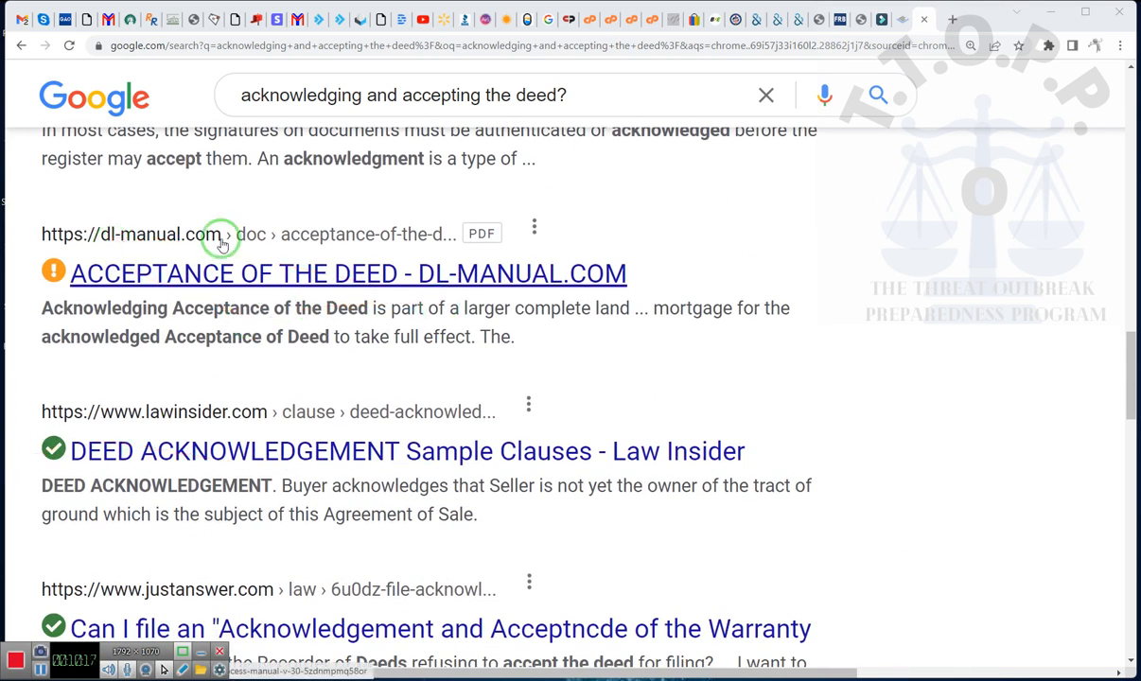
{"action": "mouse_move", "coordinate": [356, 274]}
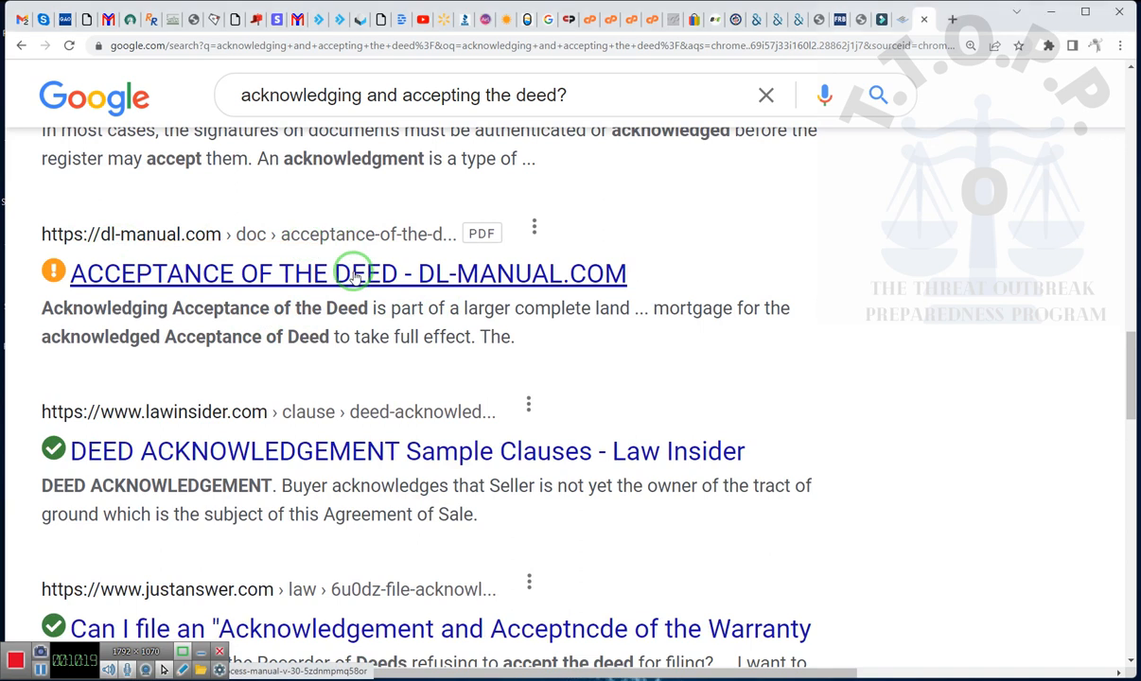
{"action": "left_click", "coordinate": [354, 274]}
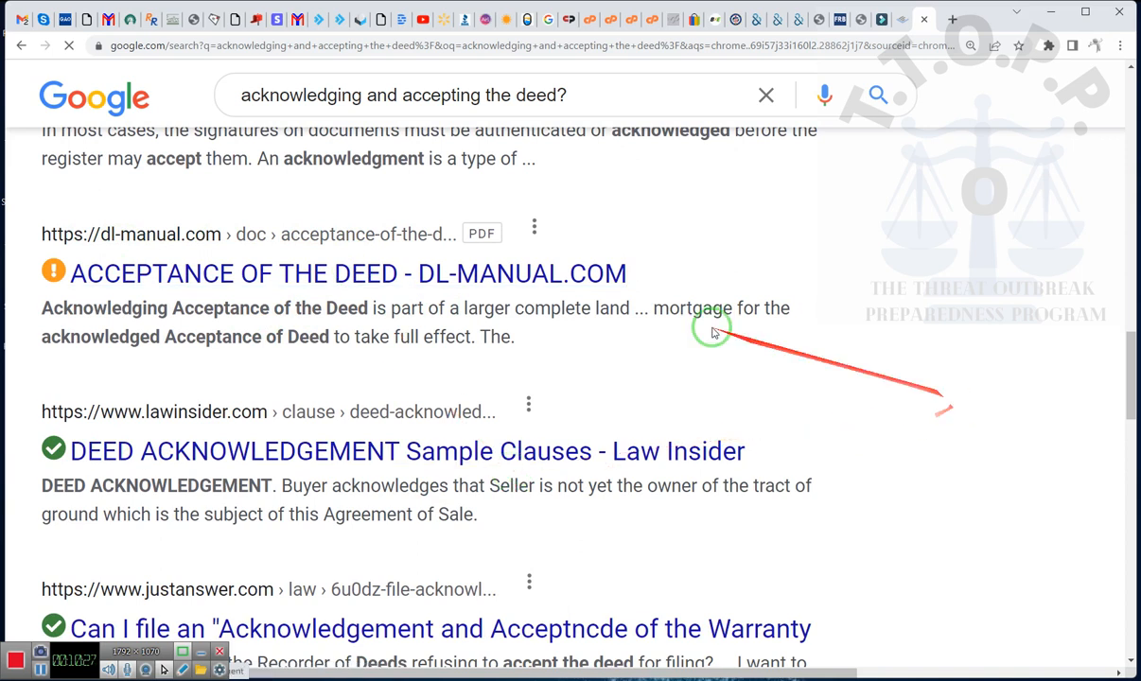
{"action": "mouse_move", "coordinate": [360, 289]}
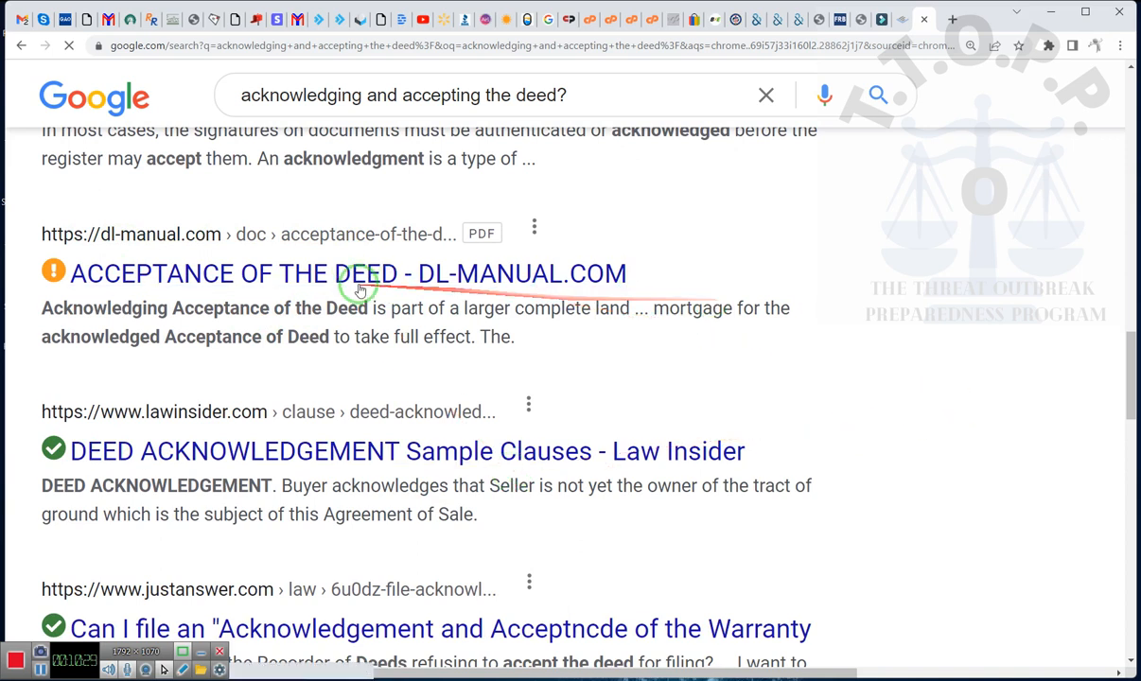
Open the DL-Manual deed manual page and scroll to the file details with Download Now.
{"action": "left_click", "coordinate": [354, 273]}
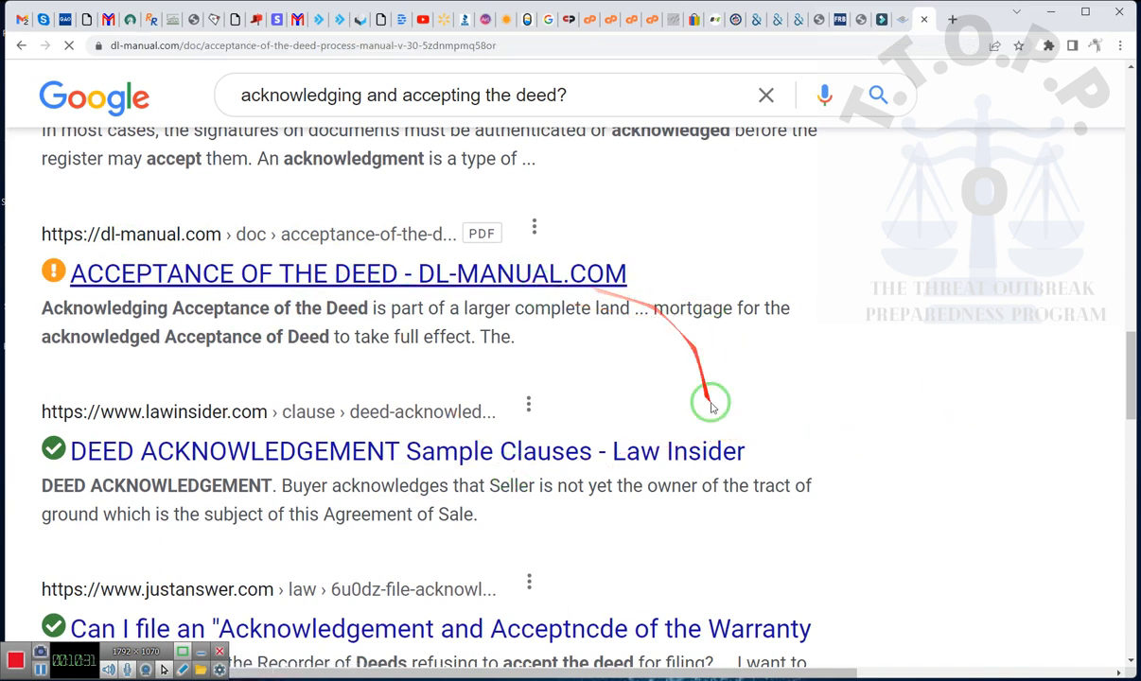
{"action": "mouse_move", "coordinate": [913, 284]}
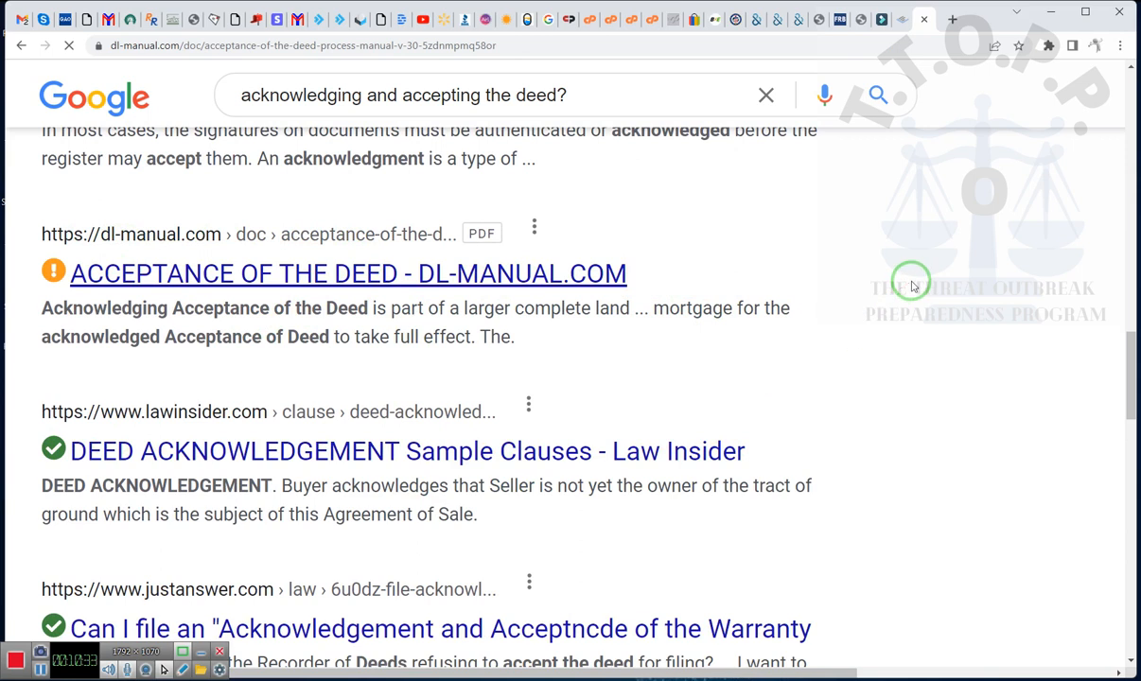
{"action": "left_click", "coordinate": [347, 273]}
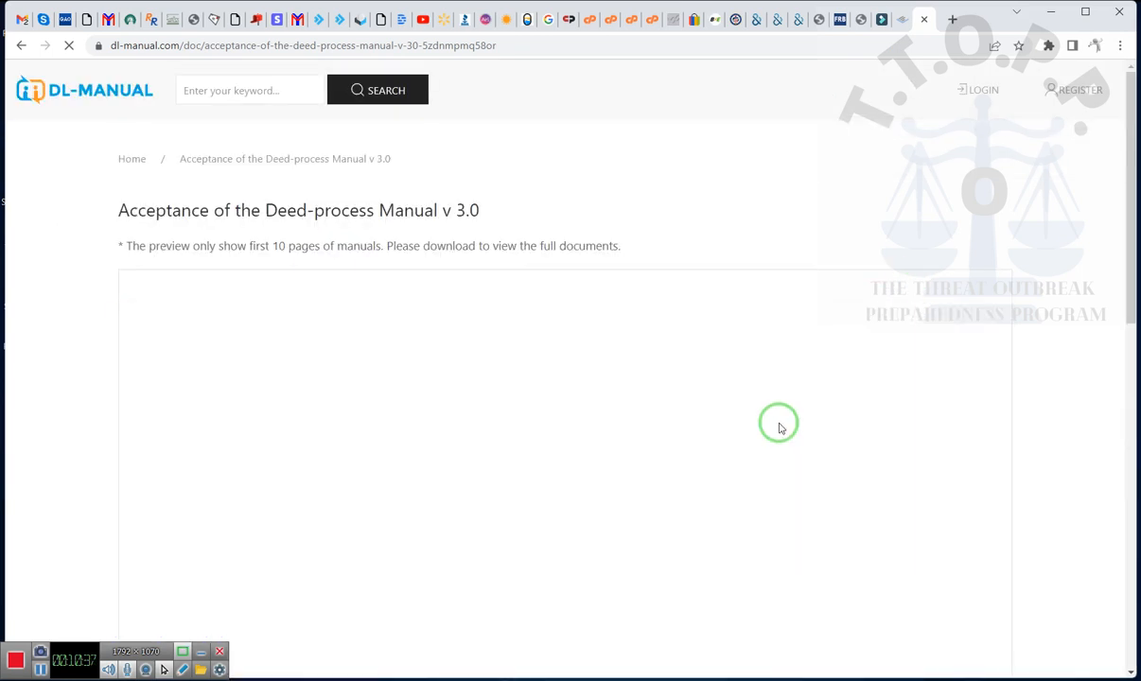
{"action": "mouse_move", "coordinate": [531, 371]}
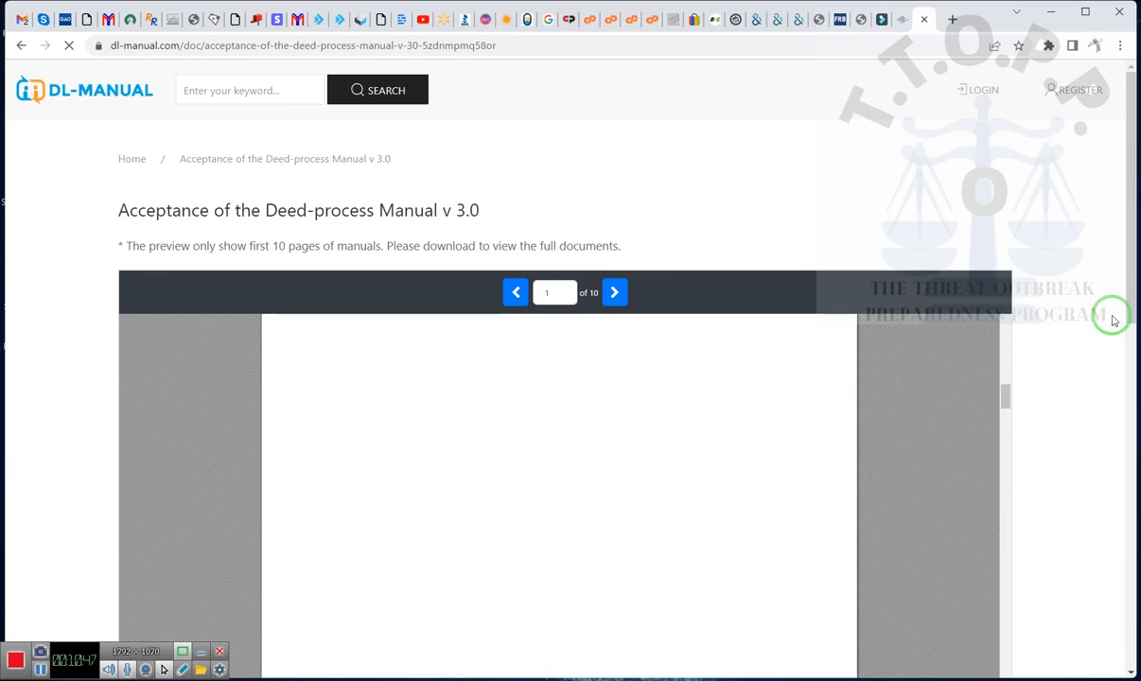
{"action": "scroll", "scroll_direction": "down", "scroll_amount": 3}
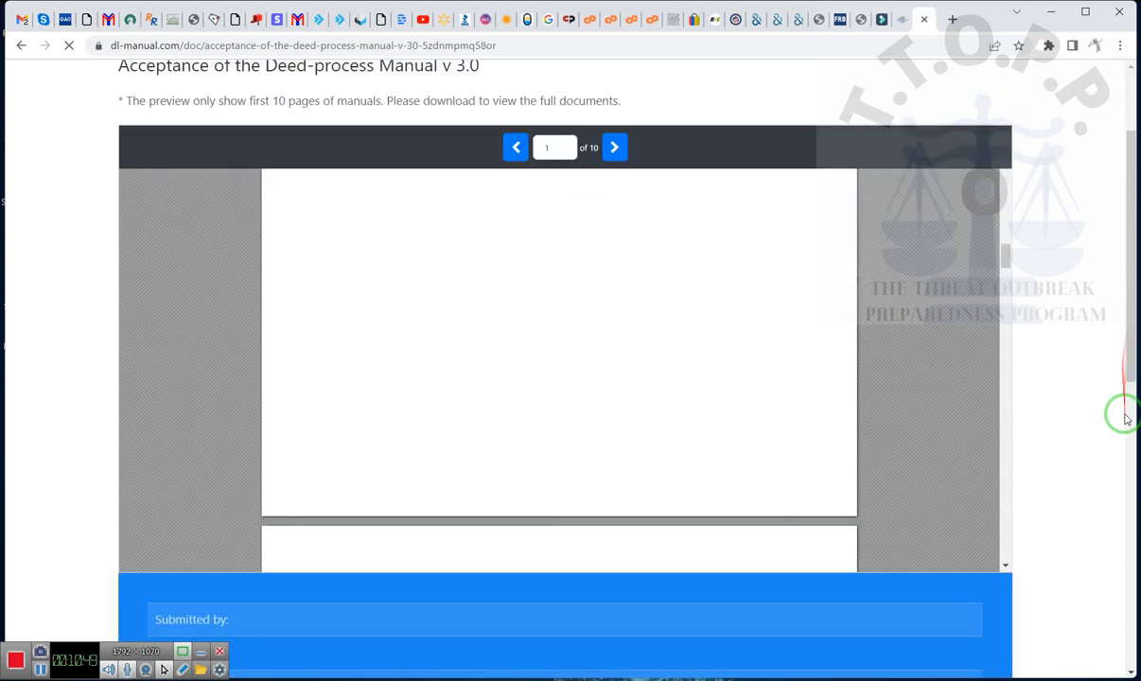
{"action": "scroll", "scroll_direction": "down", "scroll_amount": 3}
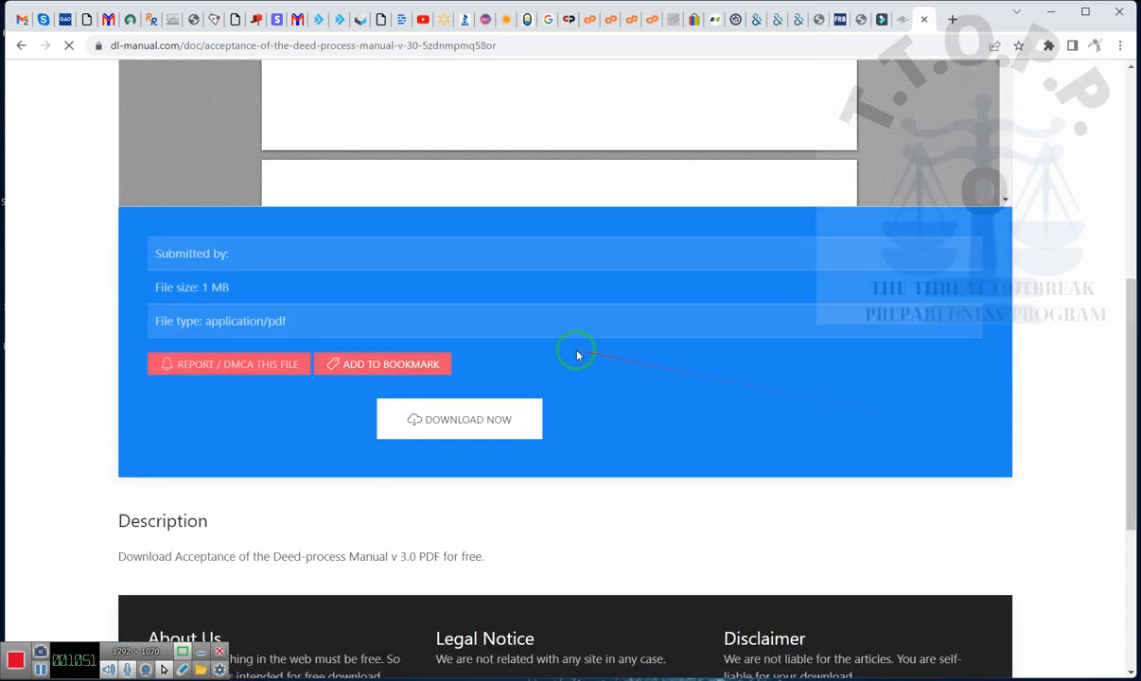
Attempt the Download Now, then scroll the reloaded 'Captcha invalid' page to its description.
{"action": "left_click", "coordinate": [459, 420]}
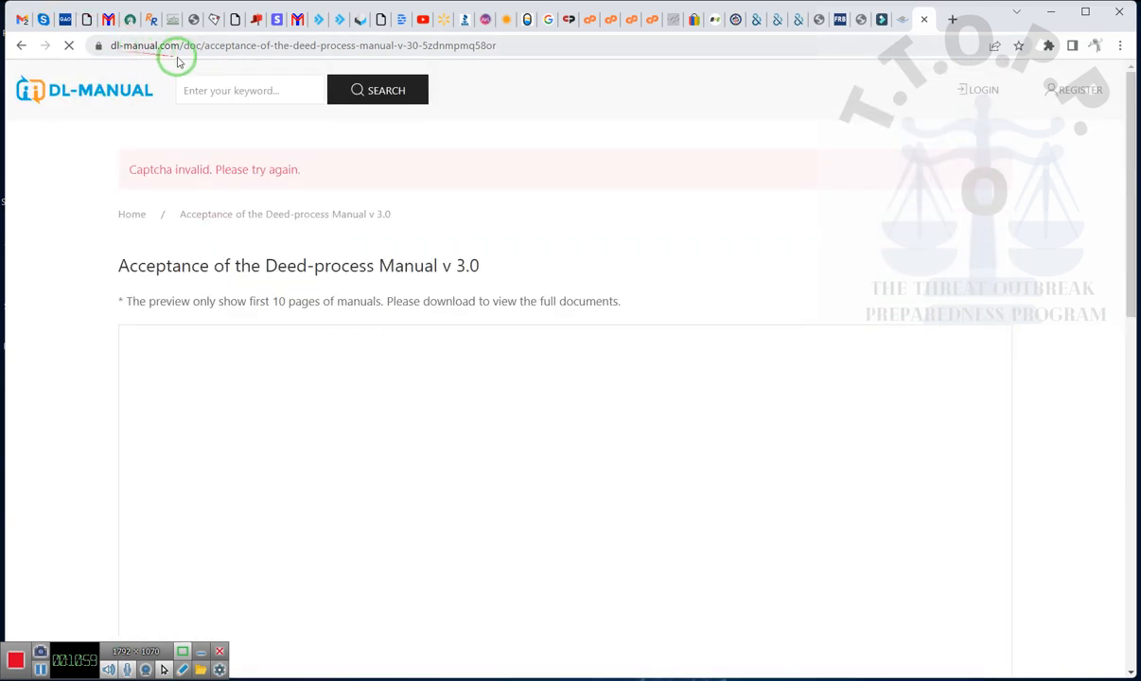
{"action": "mouse_move", "coordinate": [204, 70]}
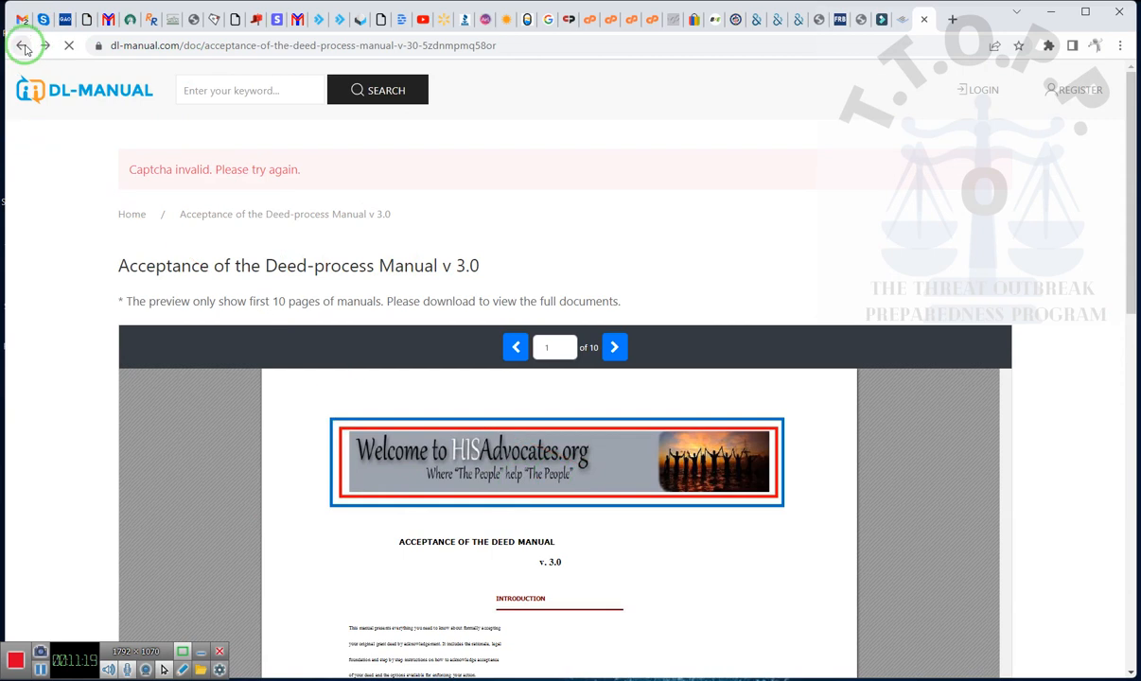
{"action": "scroll", "scroll_direction": "down", "scroll_amount": 3}
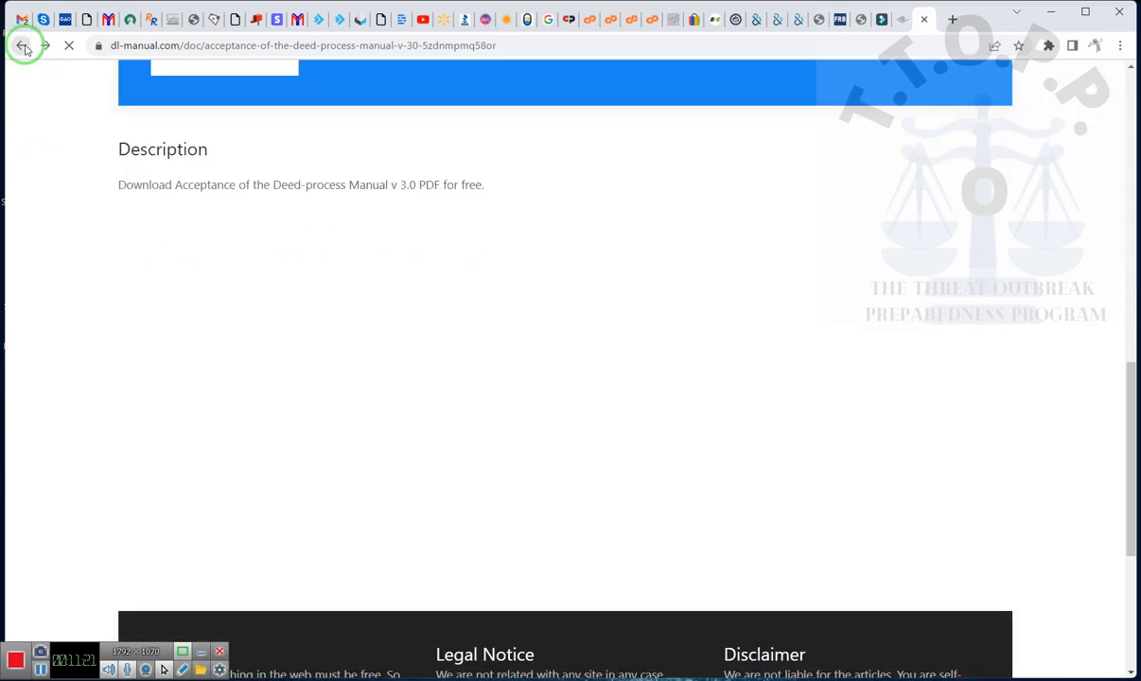
Go back and scroll through the JustAnswer, Pender County and Maine Legislature results.
{"action": "left_click", "coordinate": [22, 46]}
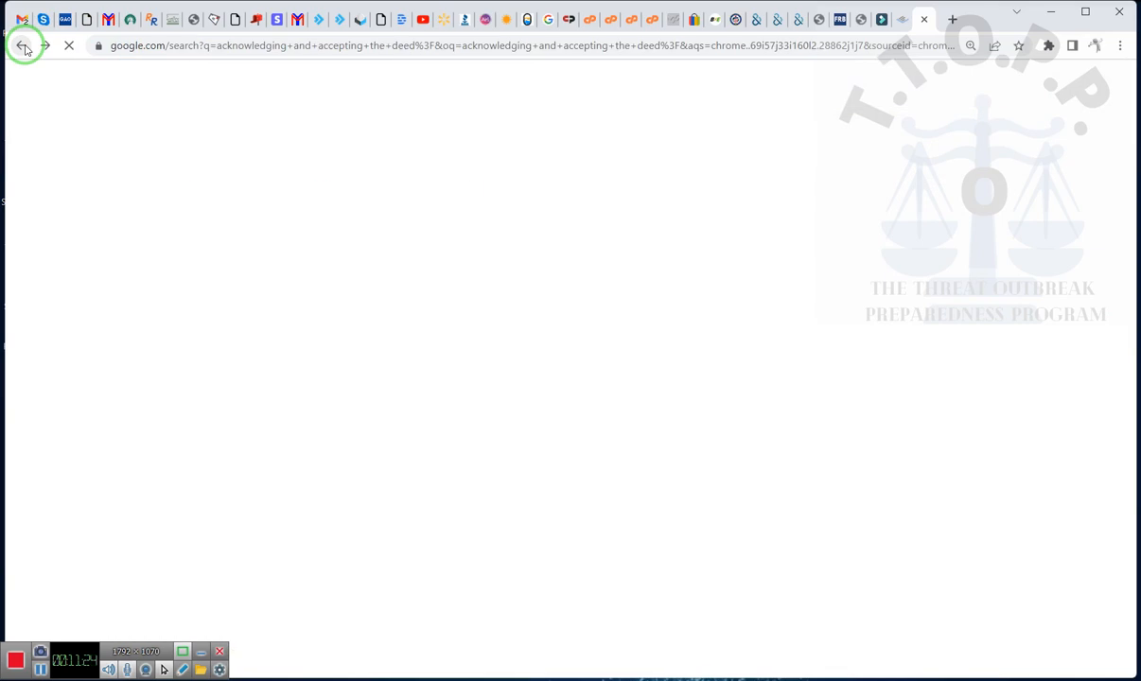
{"action": "left_click", "coordinate": [22, 45]}
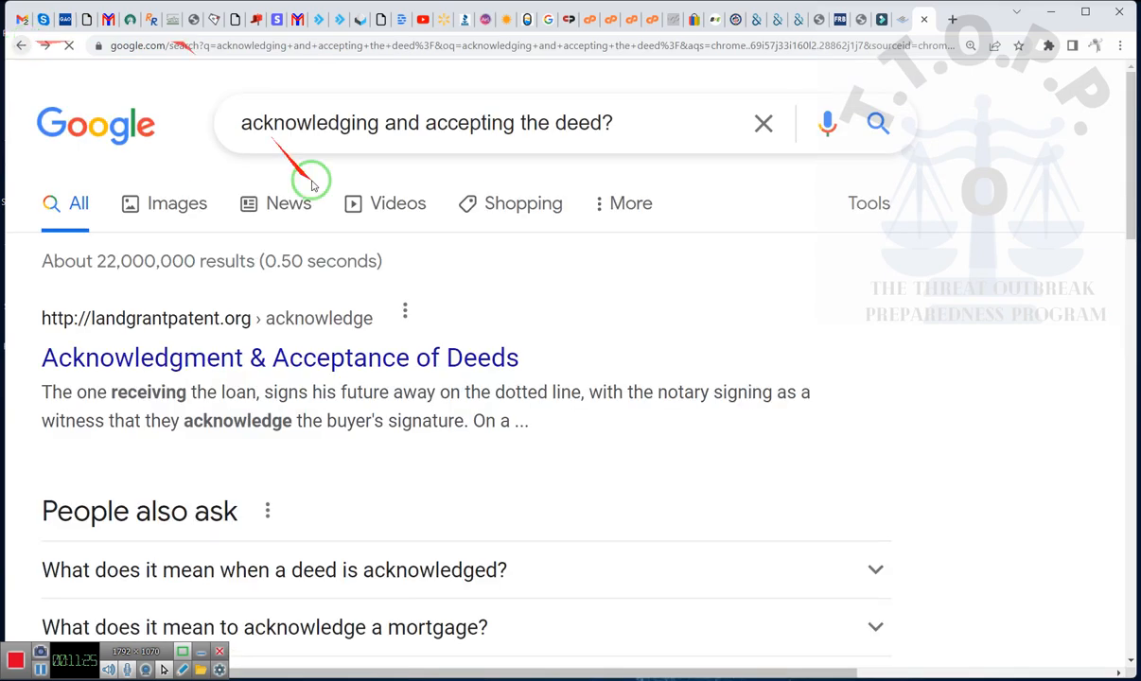
{"action": "scroll", "scroll_direction": "down", "scroll_amount": 3}
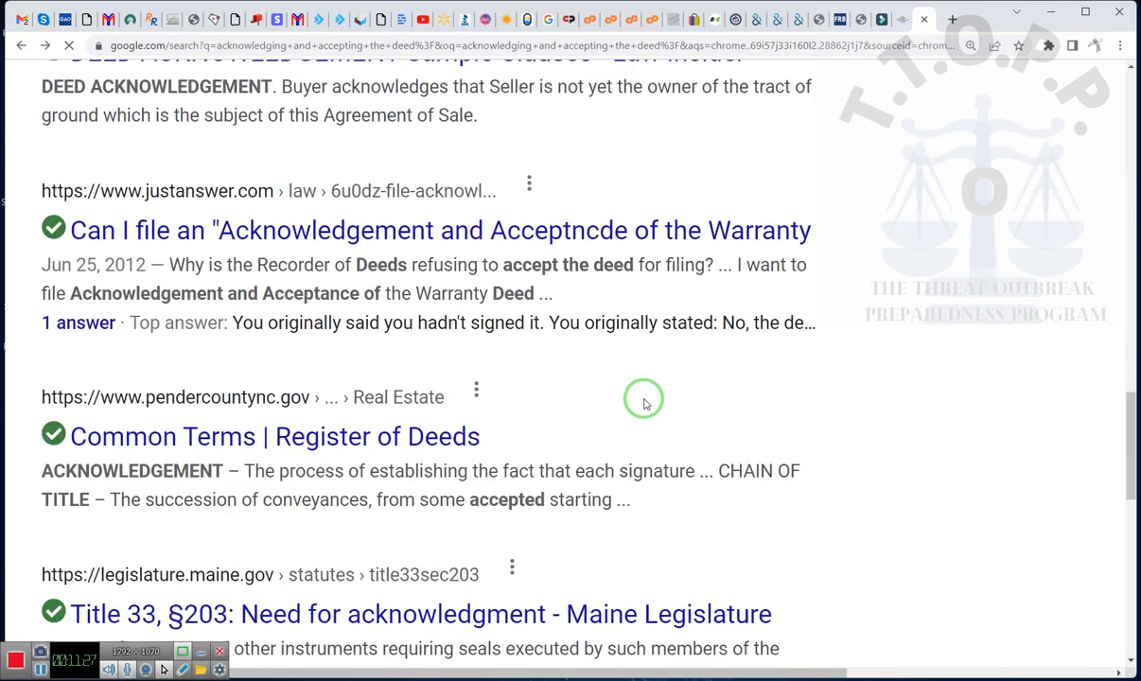
{"action": "scroll", "scroll_direction": "down", "scroll_amount": 3}
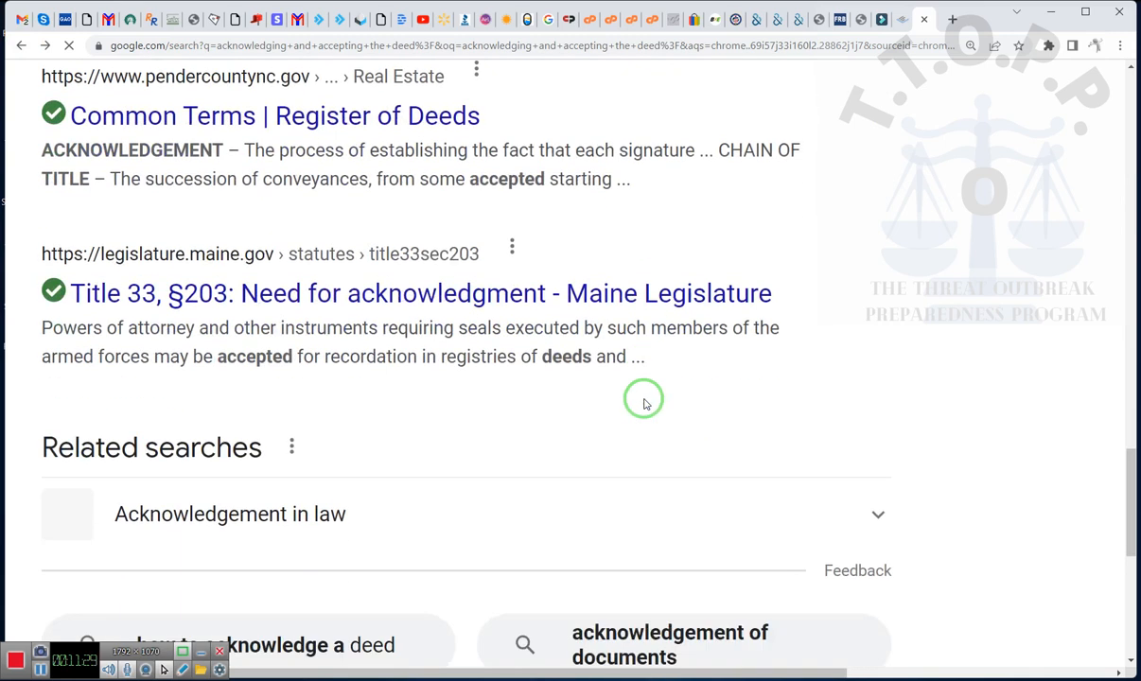
{"action": "scroll", "scroll_direction": "down", "scroll_amount": 3}
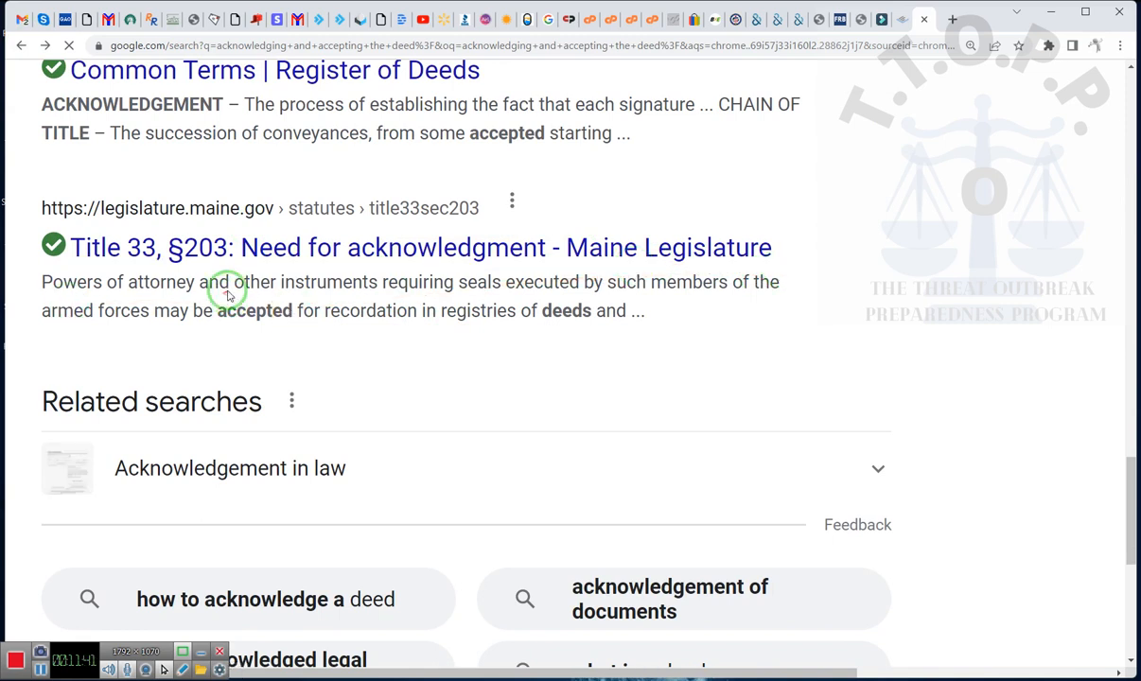
{"action": "mouse_move", "coordinate": [549, 288]}
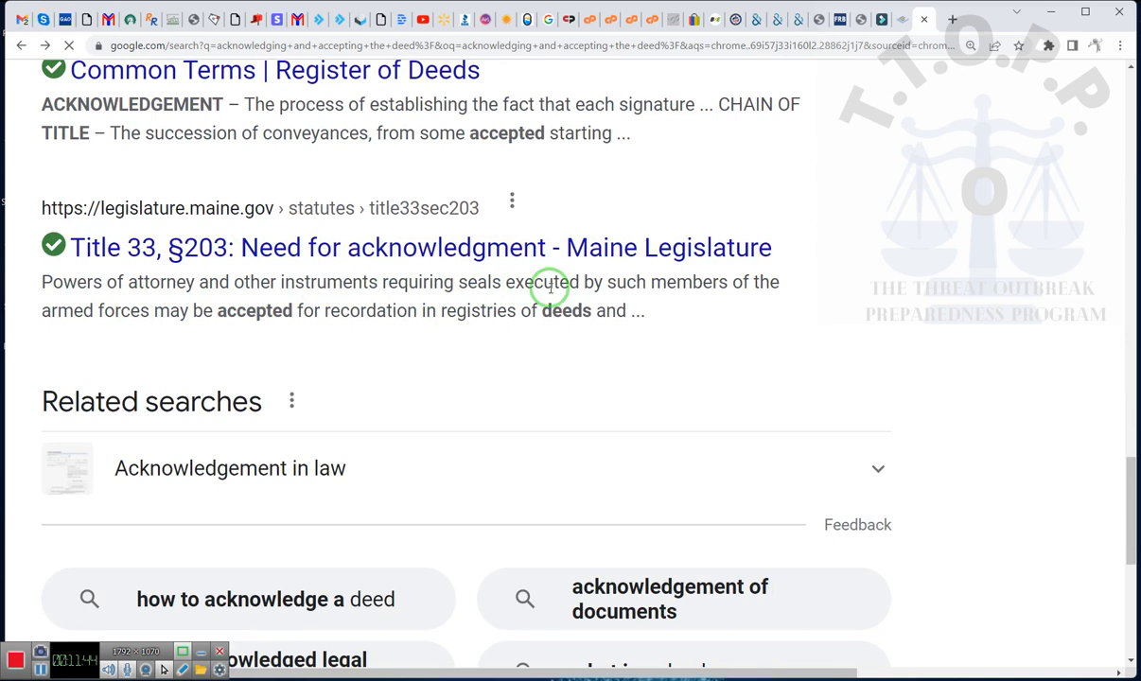
{"action": "mouse_move", "coordinate": [298, 302]}
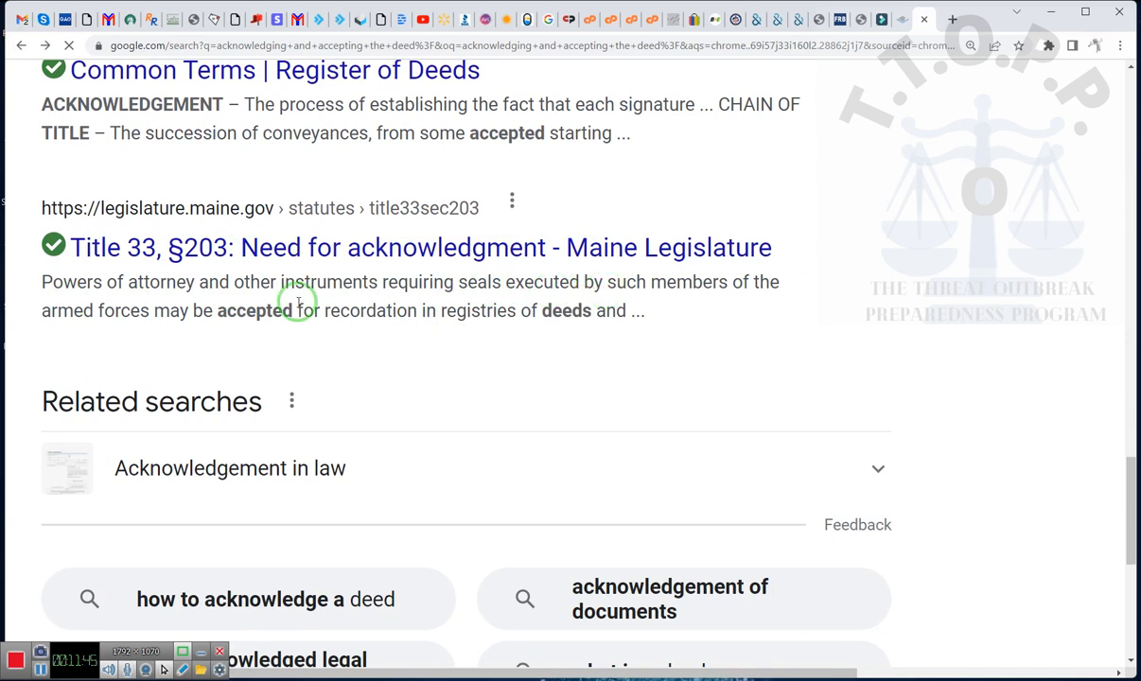
{"action": "mouse_move", "coordinate": [188, 320]}
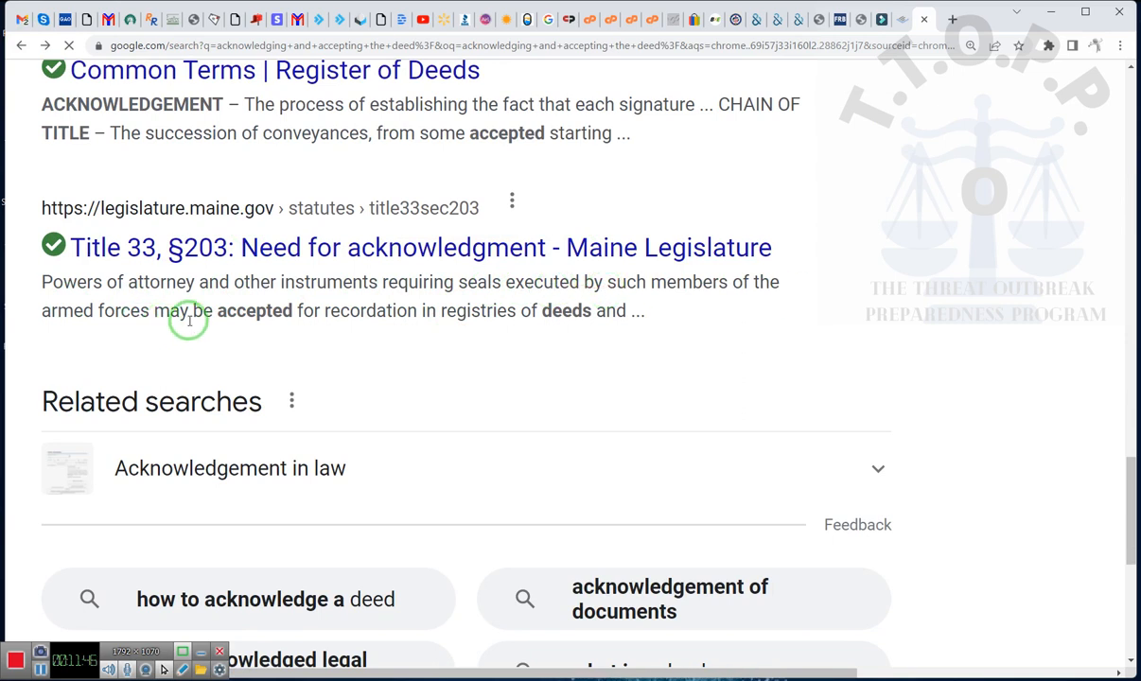
{"action": "mouse_move", "coordinate": [513, 318]}
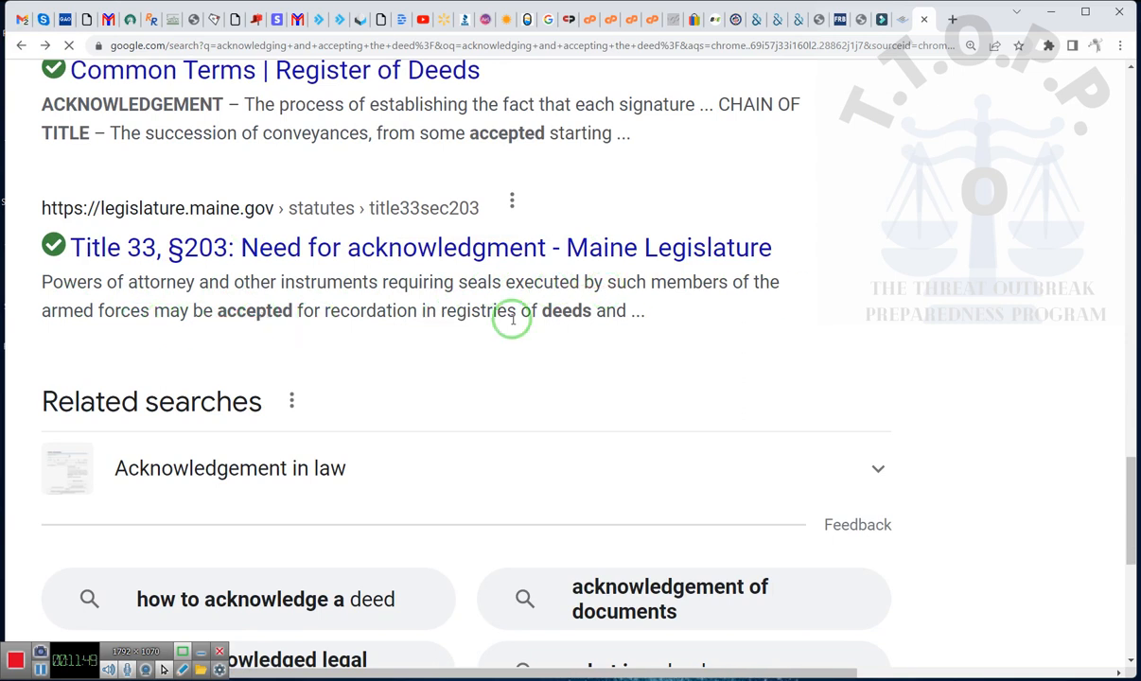
{"action": "mouse_move", "coordinate": [518, 313]}
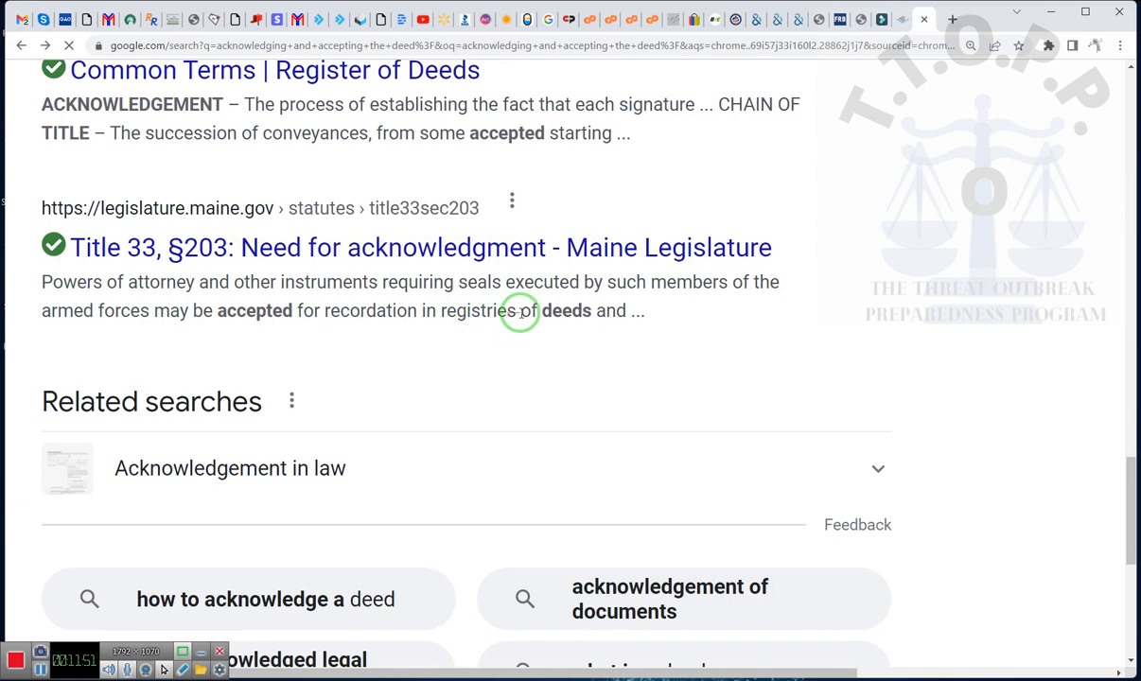
{"action": "mouse_move", "coordinate": [608, 319]}
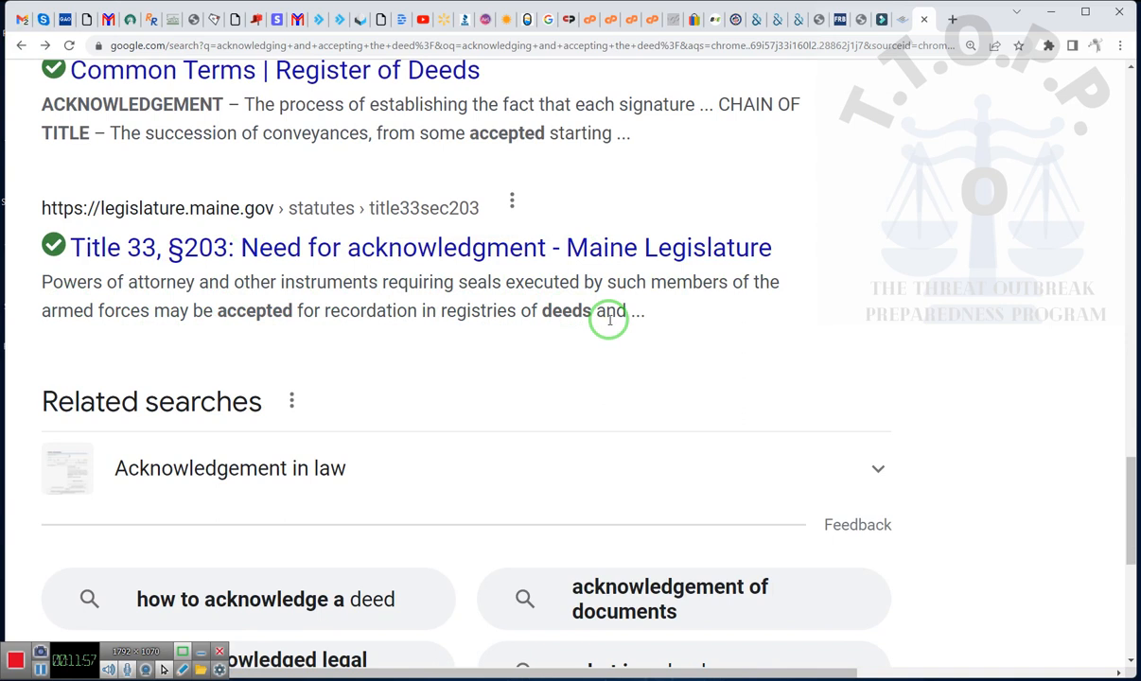
{"action": "scroll", "scroll_direction": "down", "scroll_amount": 3}
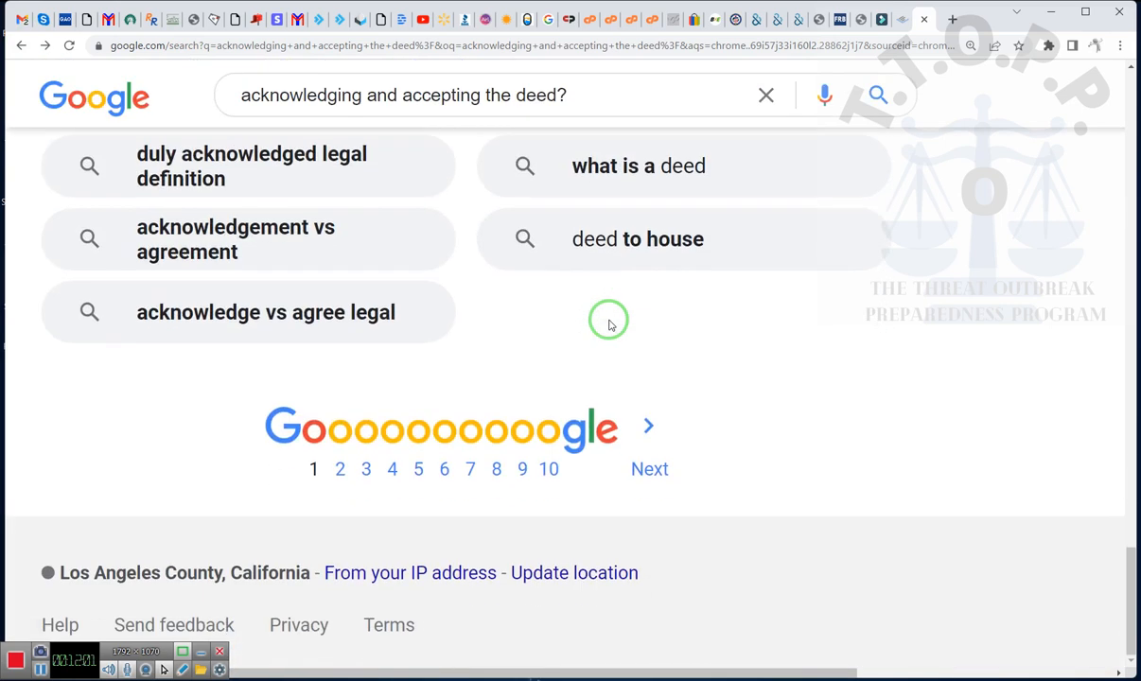
{"action": "scroll", "scroll_direction": "up", "scroll_amount": 3}
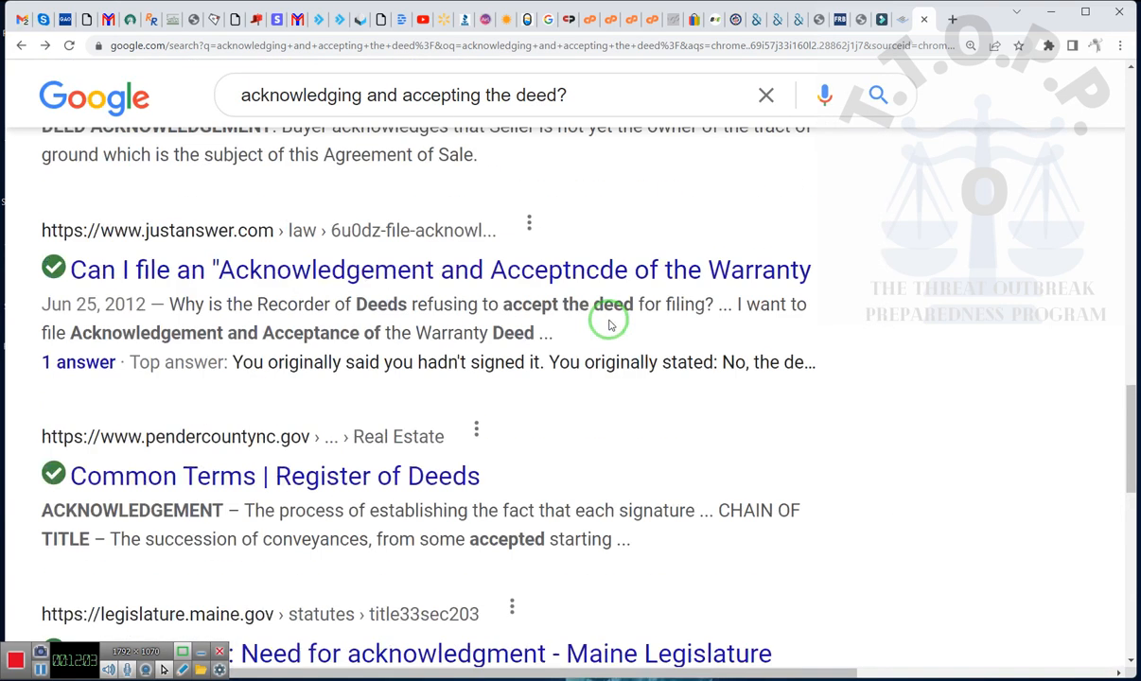